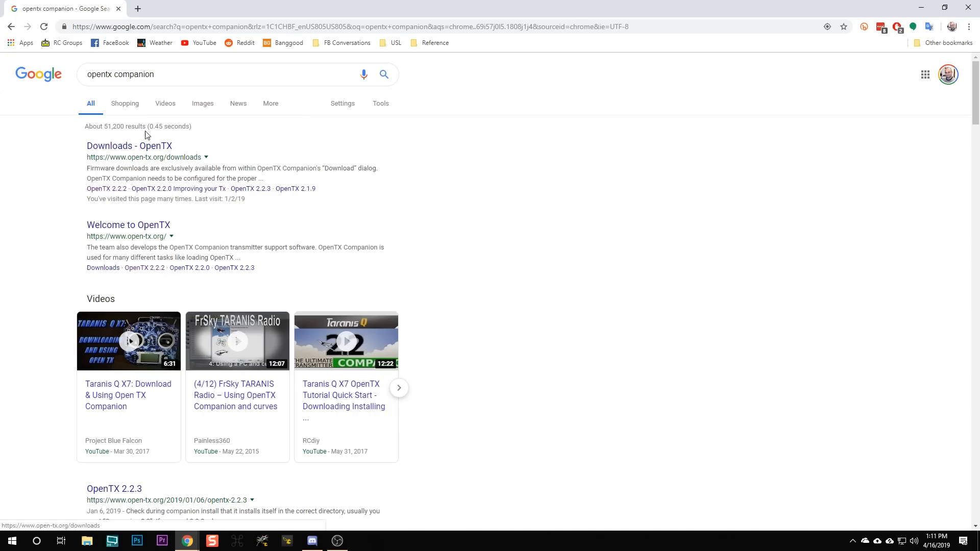
Download the OpenTX Companion 2.2.3 Windows installer from the OpenTX 2.2.3 release page
{"action": "left_click", "coordinate": [129, 146]}
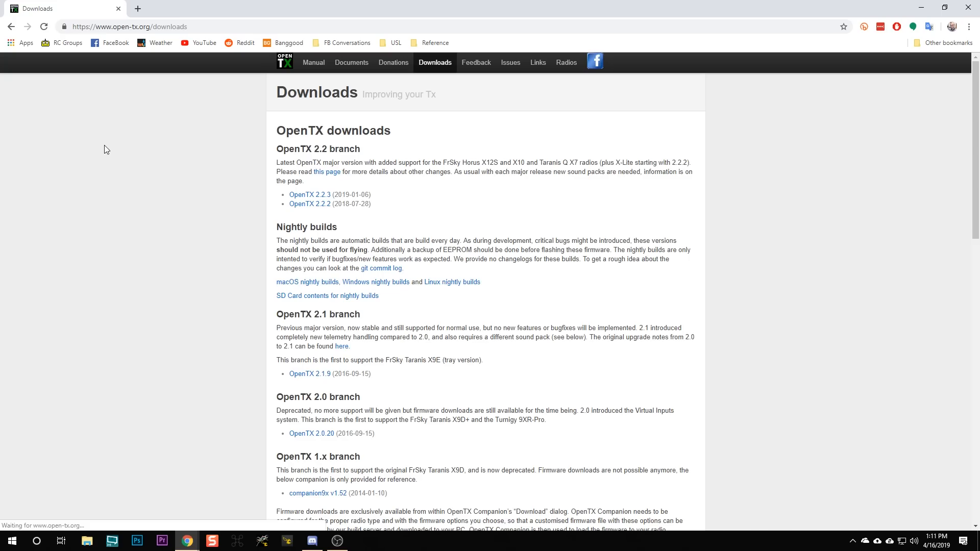
{"action": "mouse_move", "coordinate": [325, 172]}
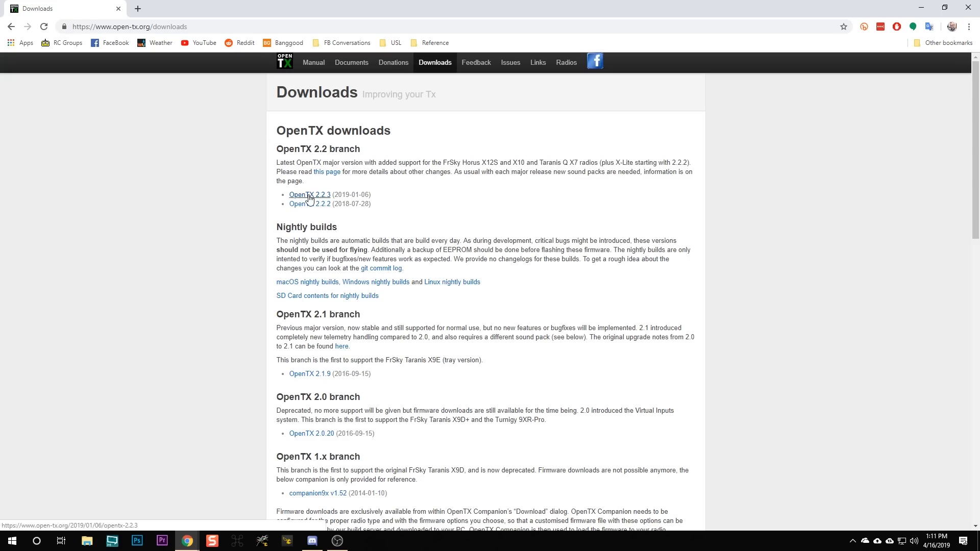
{"action": "left_click", "coordinate": [309, 195]}
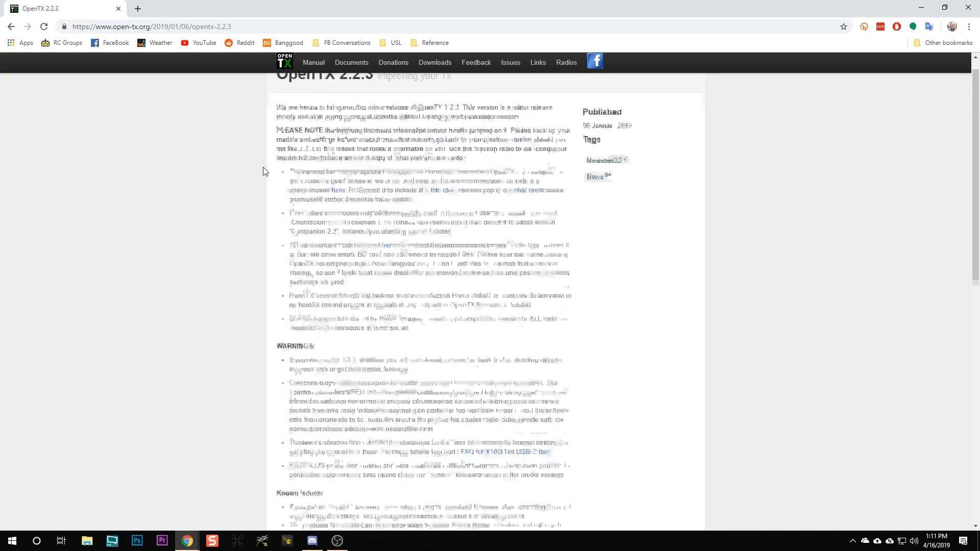
{"action": "scroll", "scroll_direction": "down", "scroll_amount": 3}
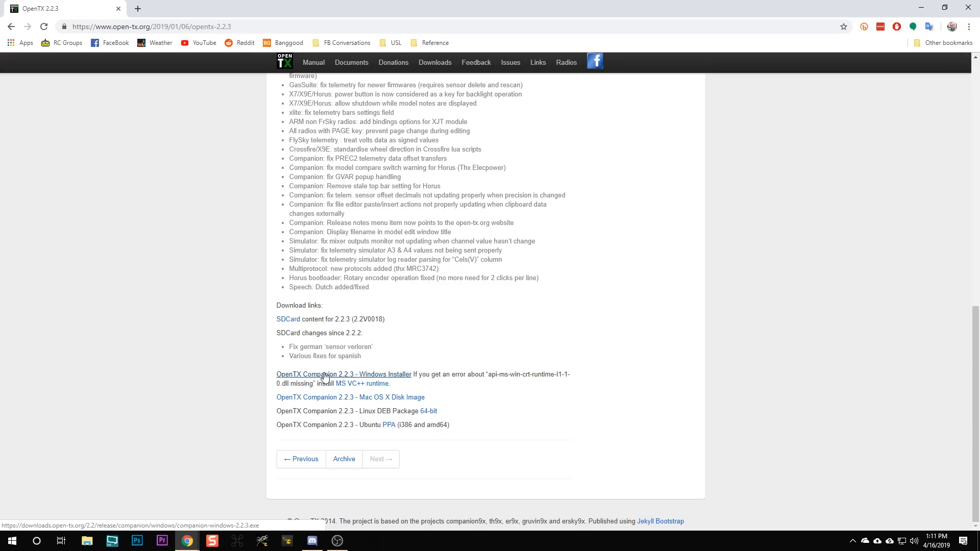
{"action": "left_click", "coordinate": [343, 374]}
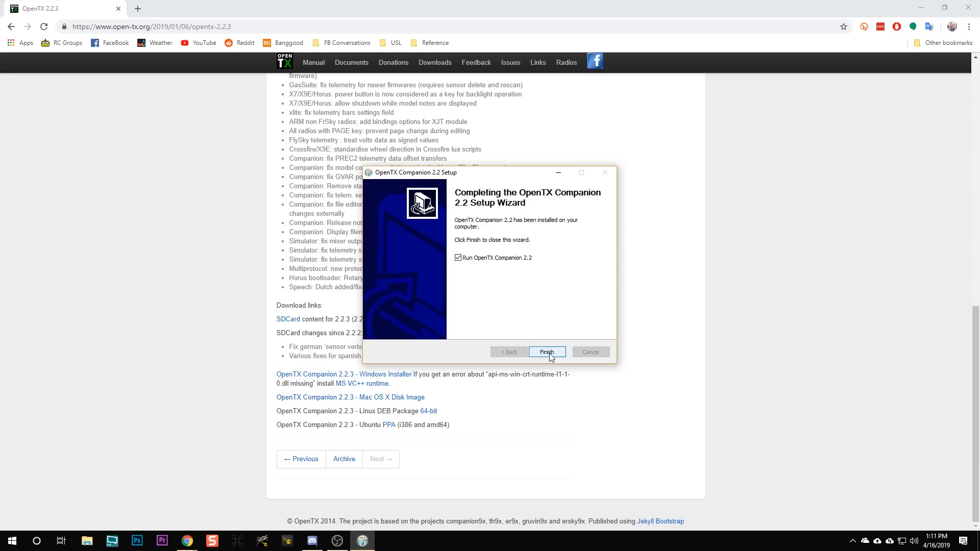
Launch Companion, decline the 2.2.3 firmware download and keep reminders for that version
{"action": "left_click", "coordinate": [546, 351]}
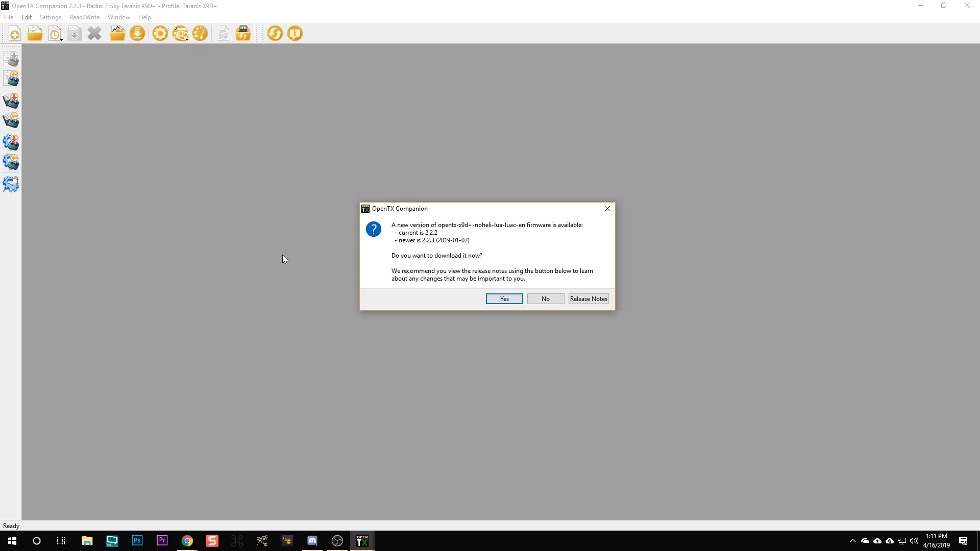
{"action": "mouse_move", "coordinate": [500, 254]}
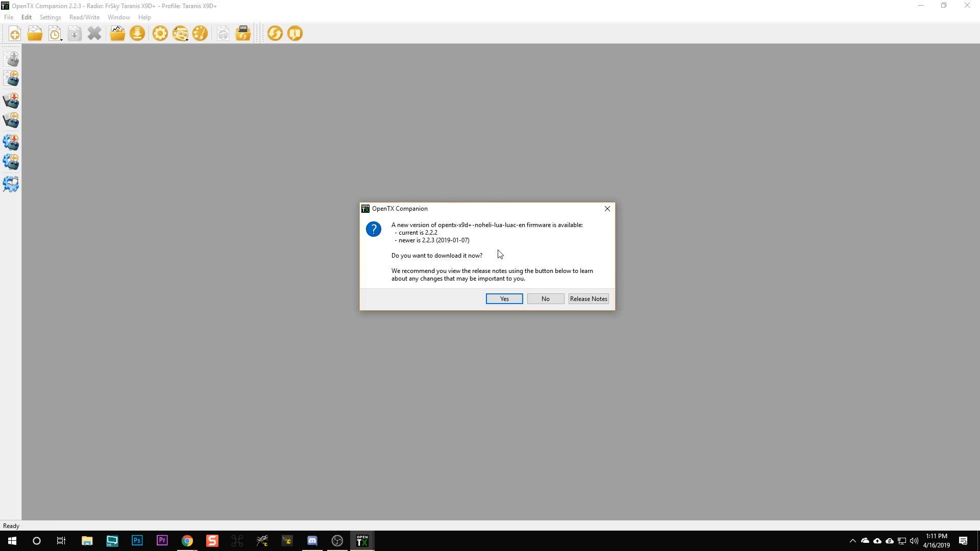
{"action": "mouse_move", "coordinate": [498, 249]}
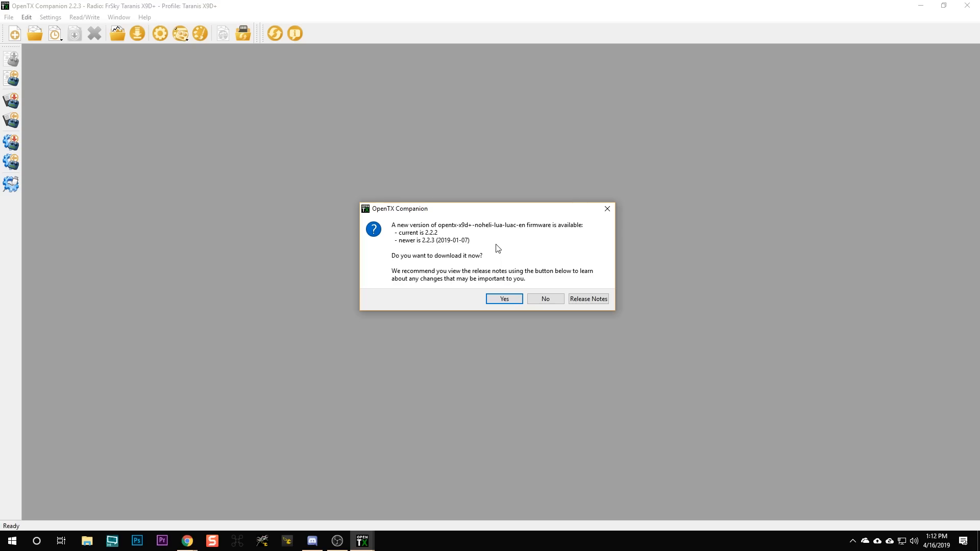
{"action": "mouse_move", "coordinate": [527, 298]}
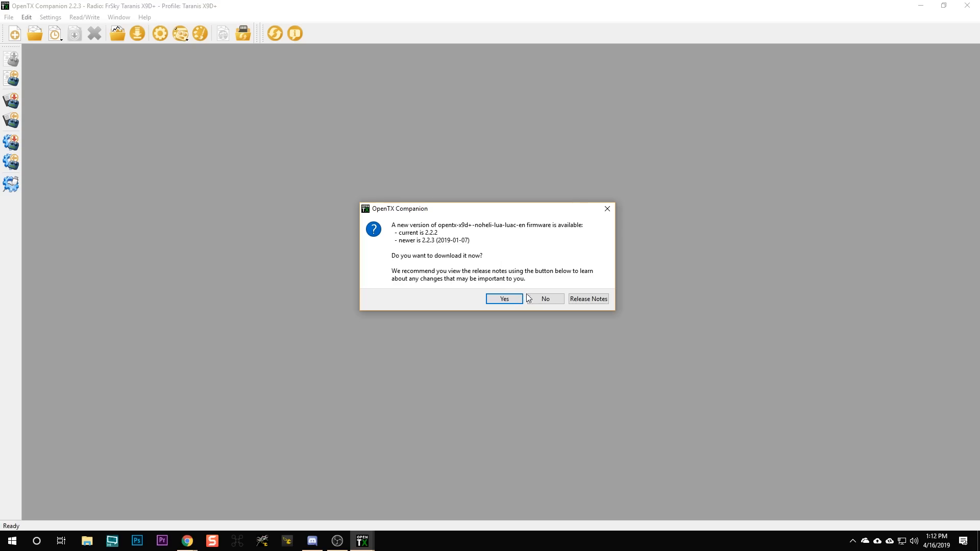
{"action": "left_click", "coordinate": [544, 299]}
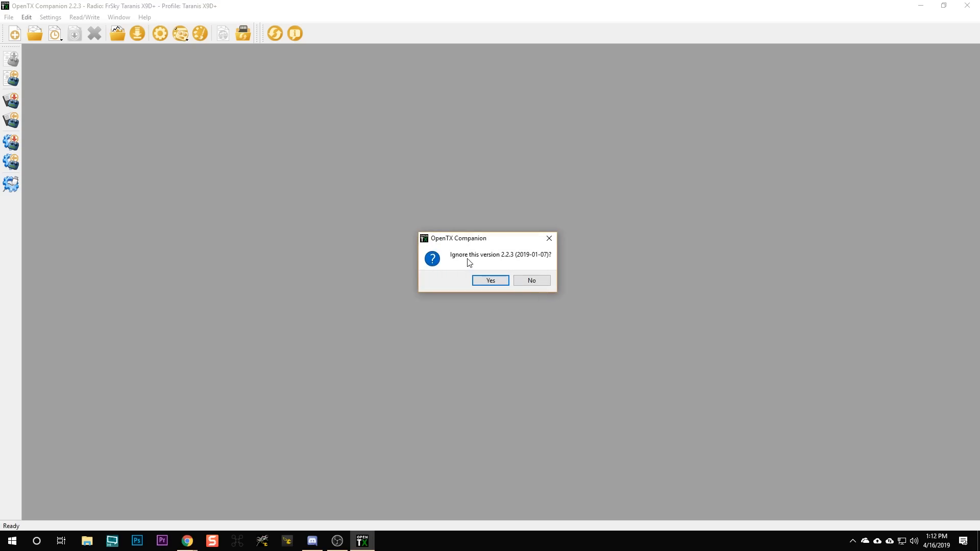
{"action": "mouse_move", "coordinate": [531, 279]}
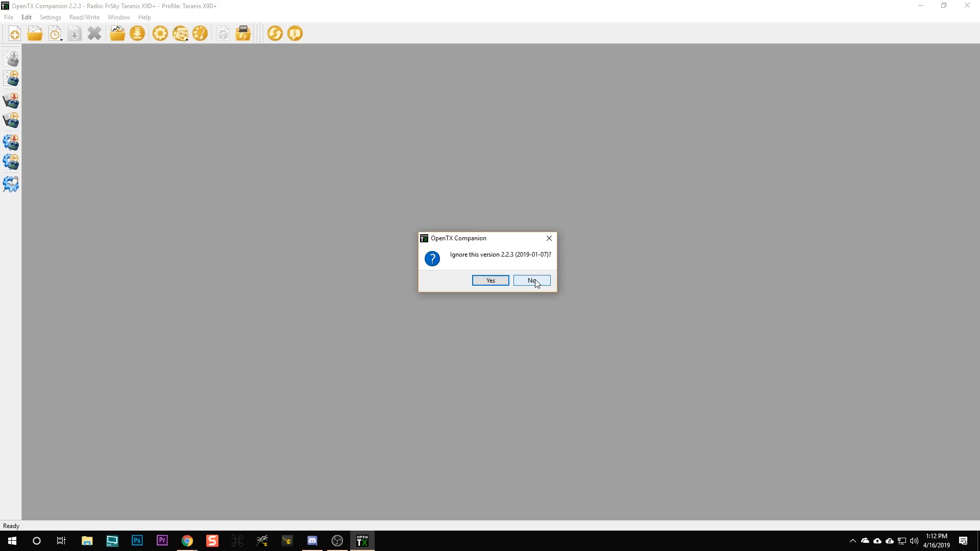
{"action": "left_click", "coordinate": [531, 280]}
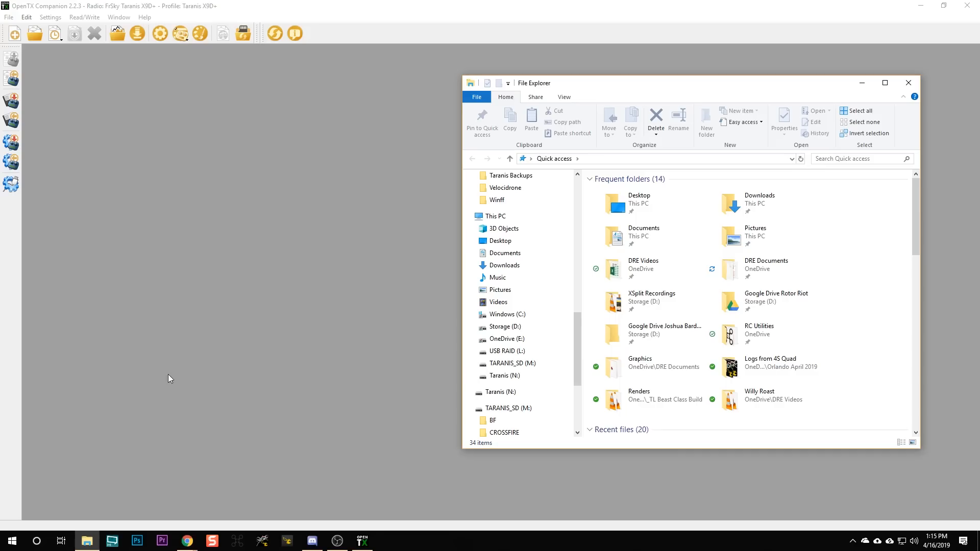
Show This PC's drives and select the connected TARANIS_SD (M:) drive
{"action": "left_click", "coordinate": [496, 215]}
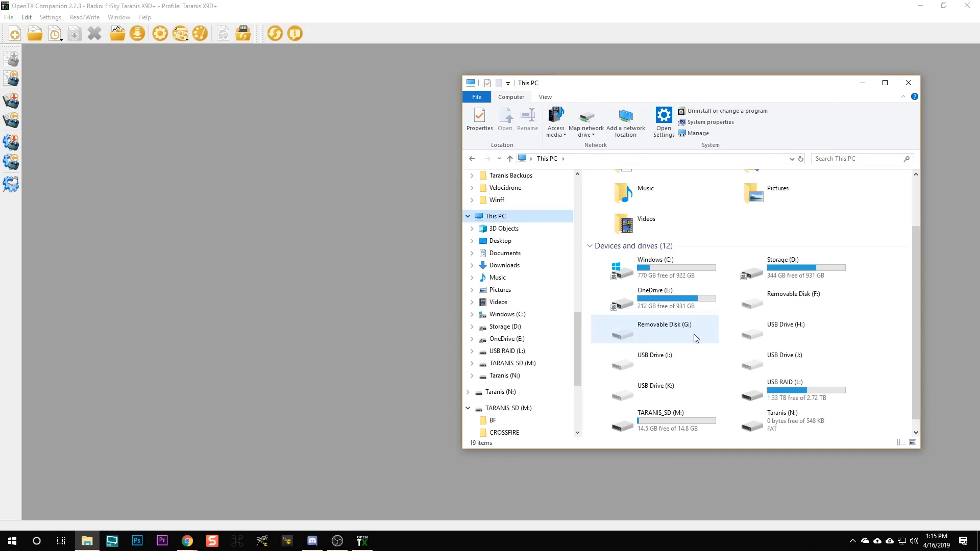
{"action": "left_click", "coordinate": [645, 422]}
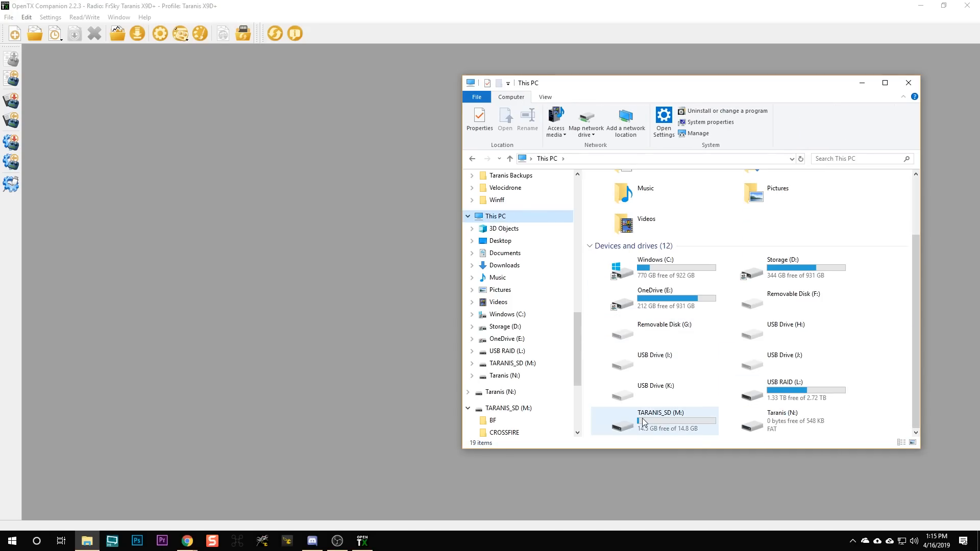
{"action": "left_click", "coordinate": [785, 420]}
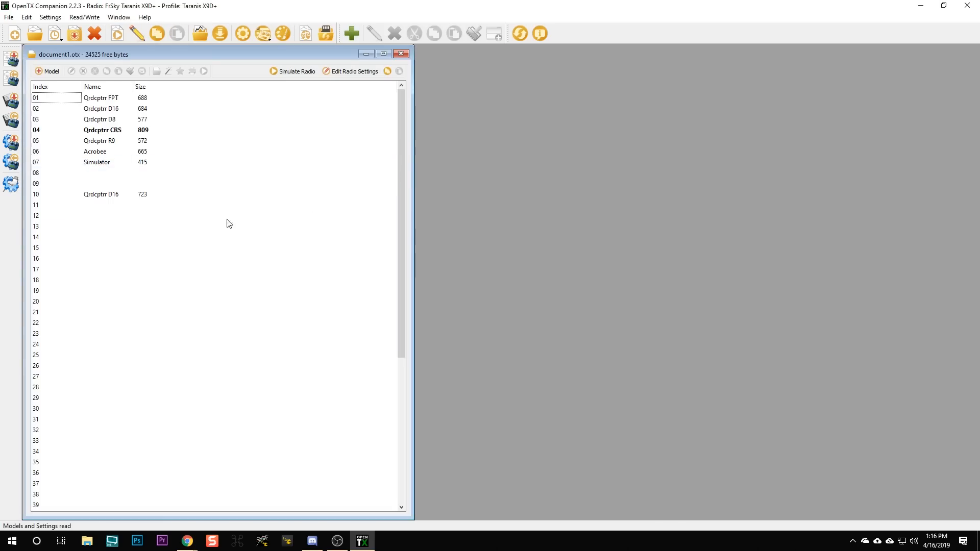
Delete the duplicate Qrdcptr D16 model from slot 10 and confirm
{"action": "left_click", "coordinate": [124, 194]}
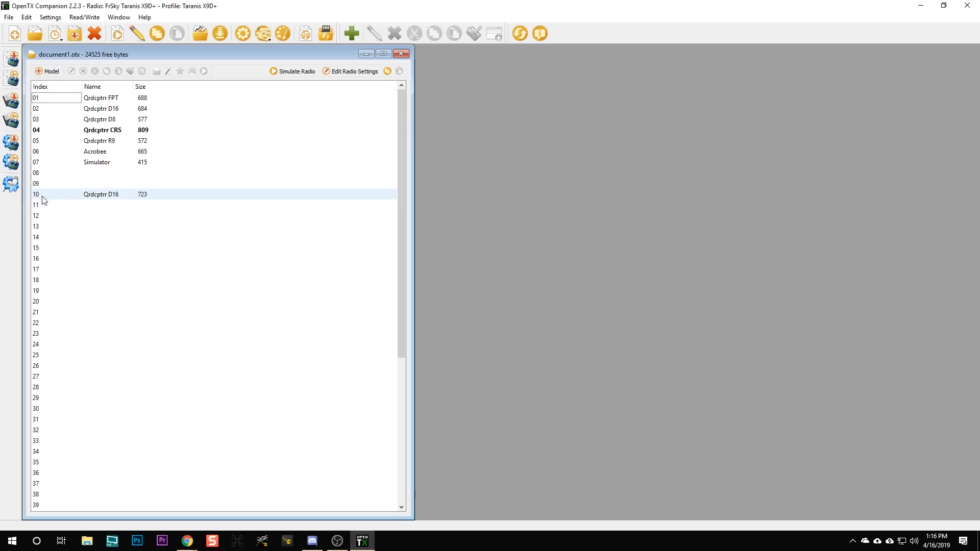
{"action": "mouse_move", "coordinate": [101, 199]}
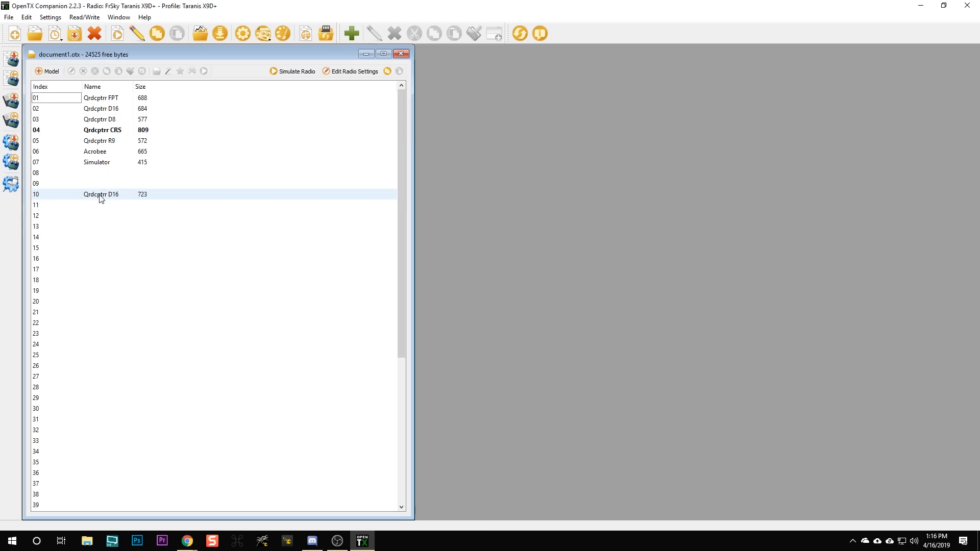
{"action": "right_click", "coordinate": [100, 194]}
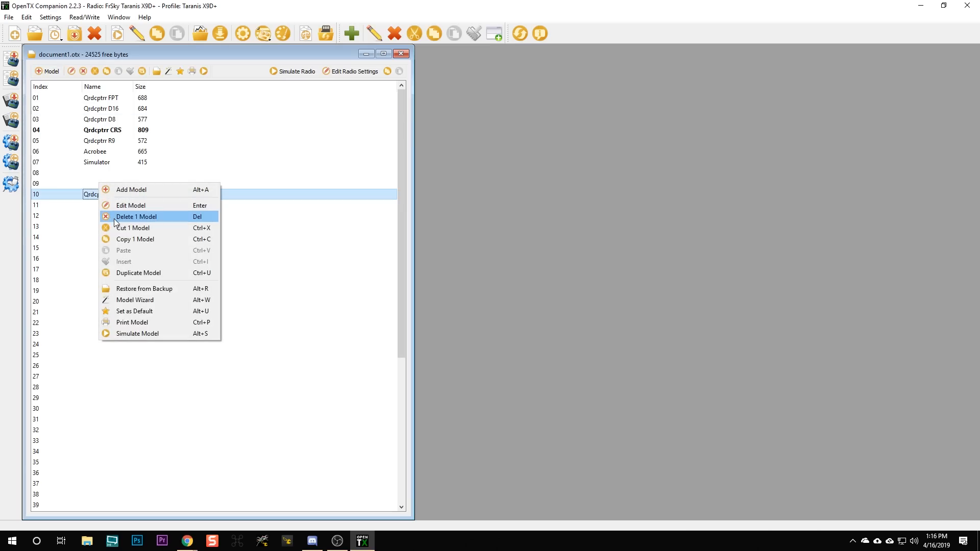
{"action": "left_click", "coordinate": [136, 216]}
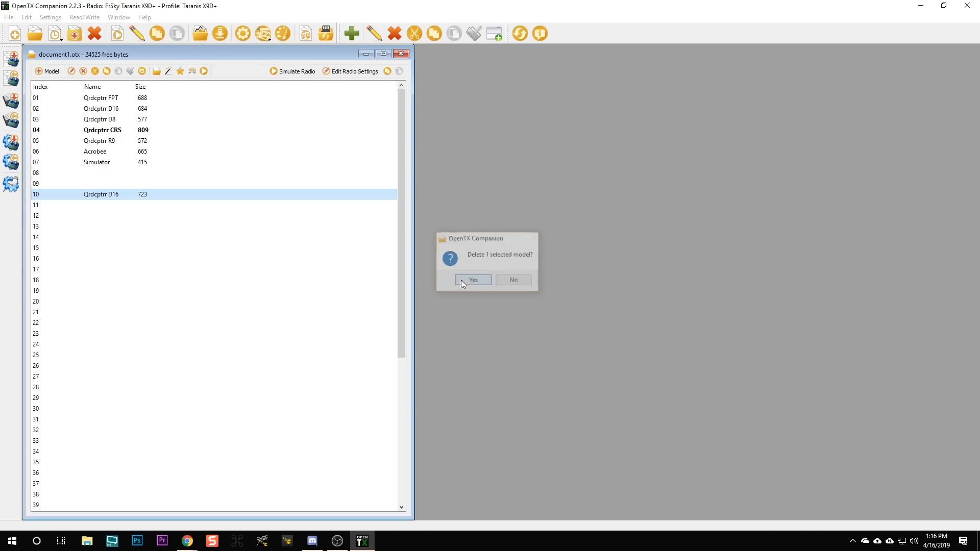
{"action": "left_click", "coordinate": [473, 280]}
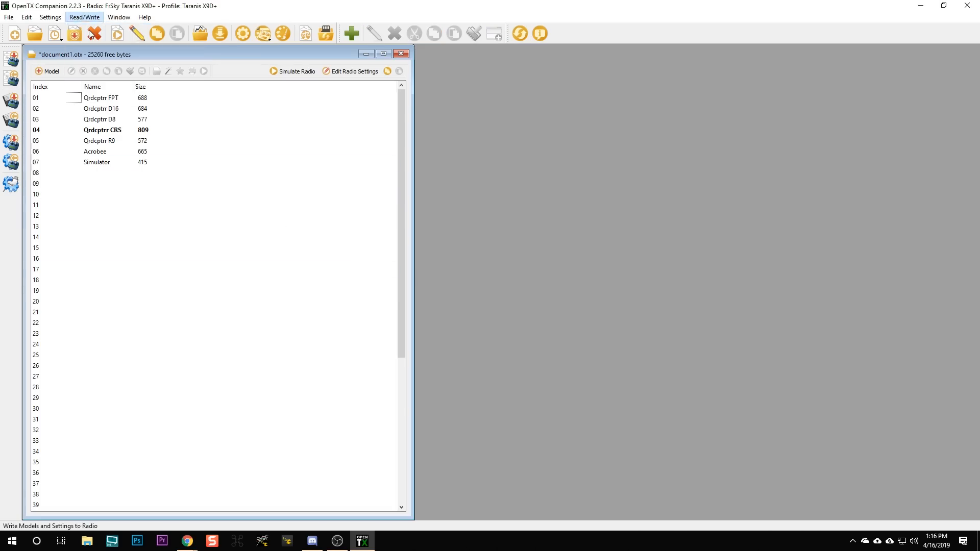
Write the remaining models and settings back to the radio
{"action": "left_click", "coordinate": [73, 34]}
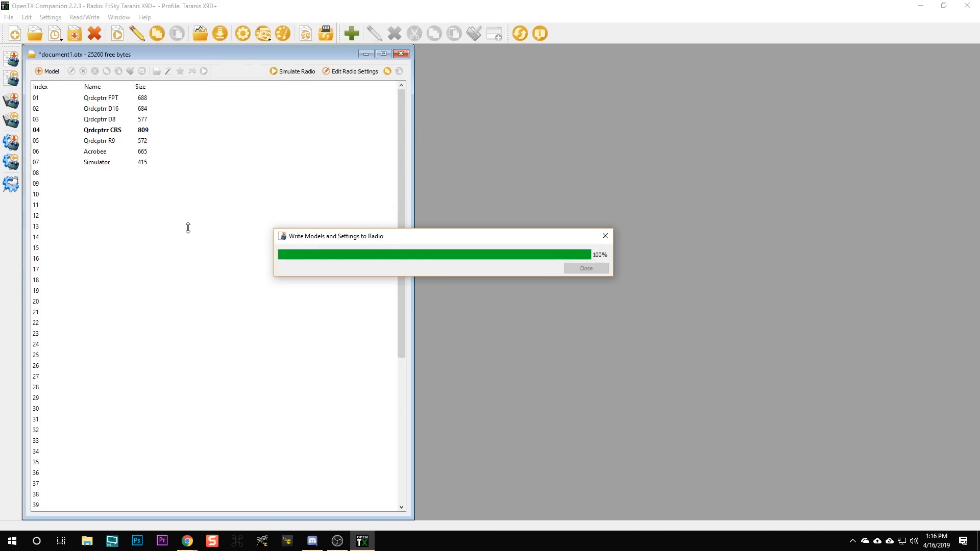
{"action": "left_click", "coordinate": [585, 269]}
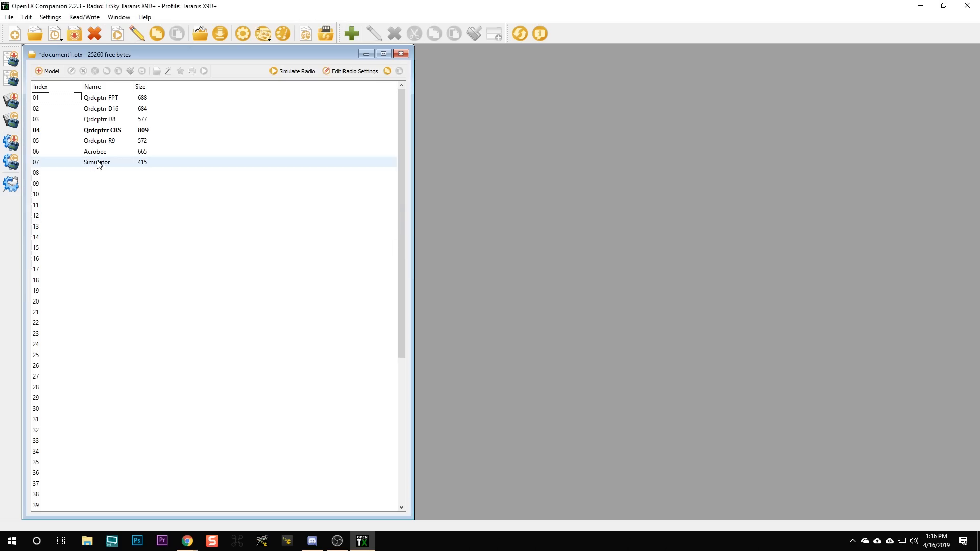
{"action": "mouse_move", "coordinate": [100, 172]}
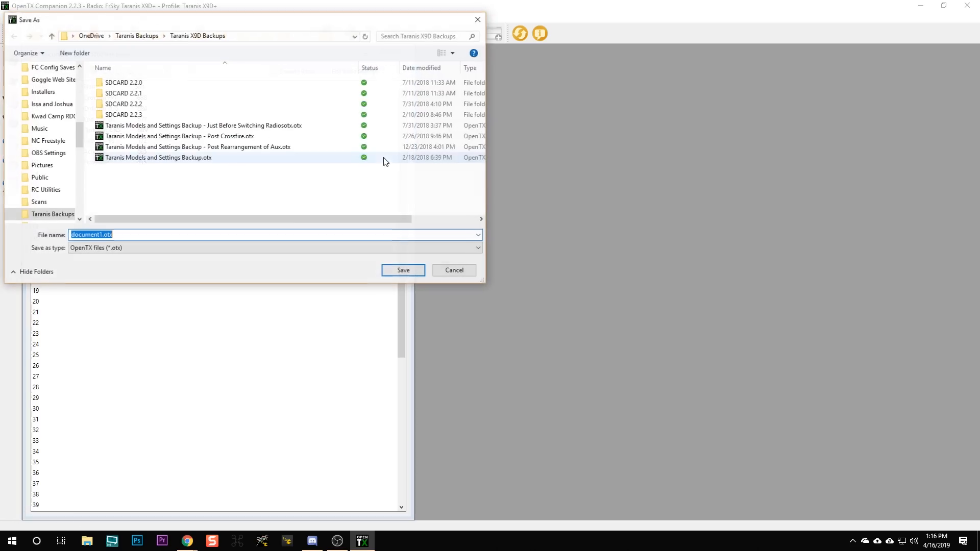
Save the backup as 'Taranis Models and Settings Backup - Just before moving to T16'
{"action": "left_click", "coordinate": [124, 115]}
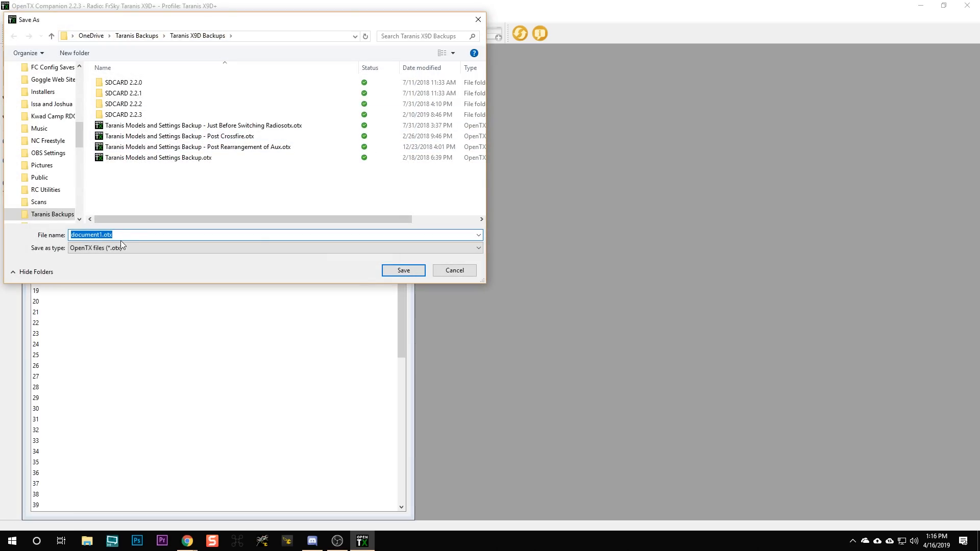
{"action": "left_click", "coordinate": [203, 125]}
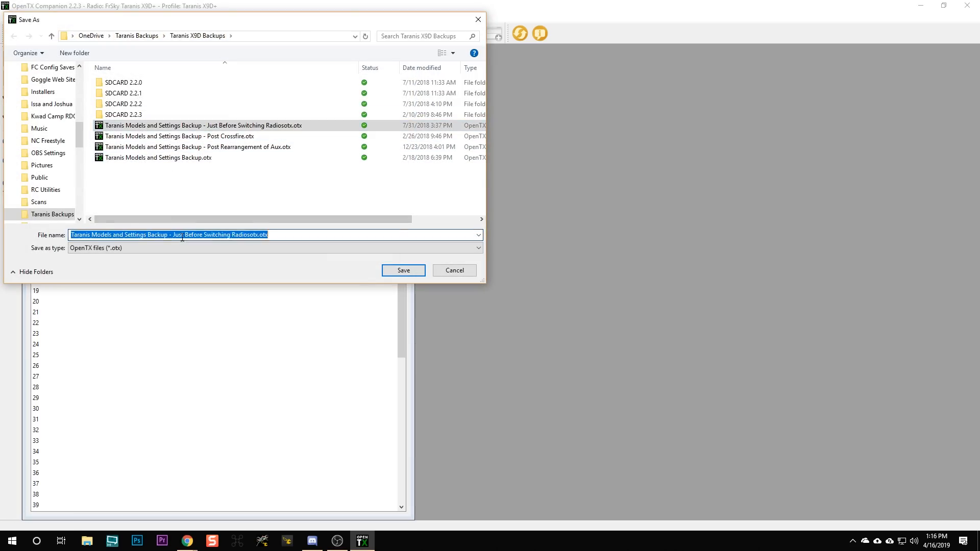
{"action": "type", "text": "Taranis Models and Settings Backup - Just be"}
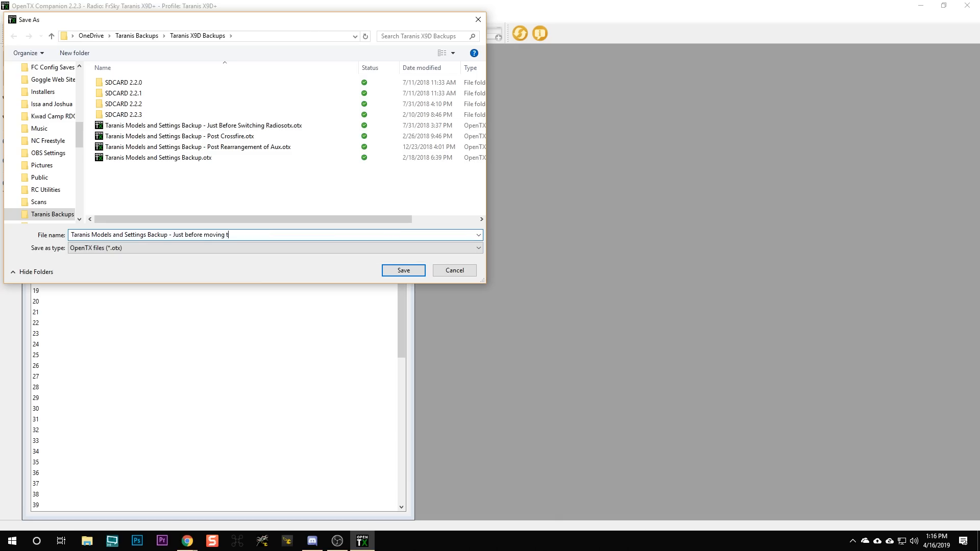
{"action": "type", "text": "o T16"}
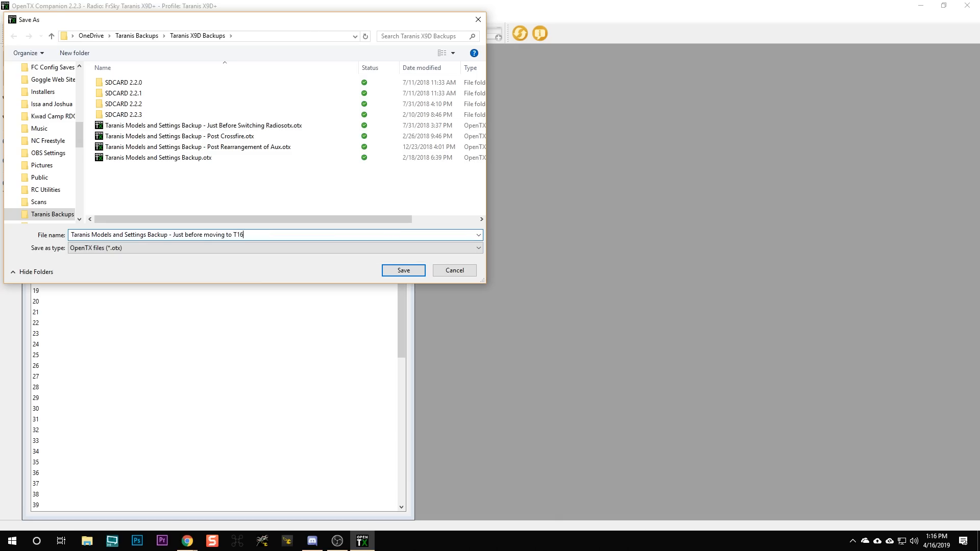
{"action": "left_click", "coordinate": [403, 270]}
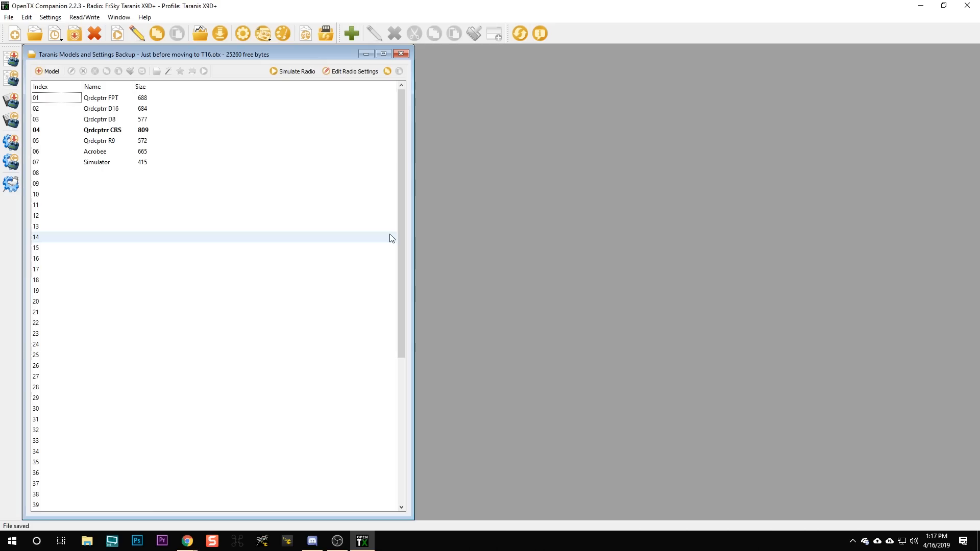
{"action": "mouse_move", "coordinate": [297, 241]}
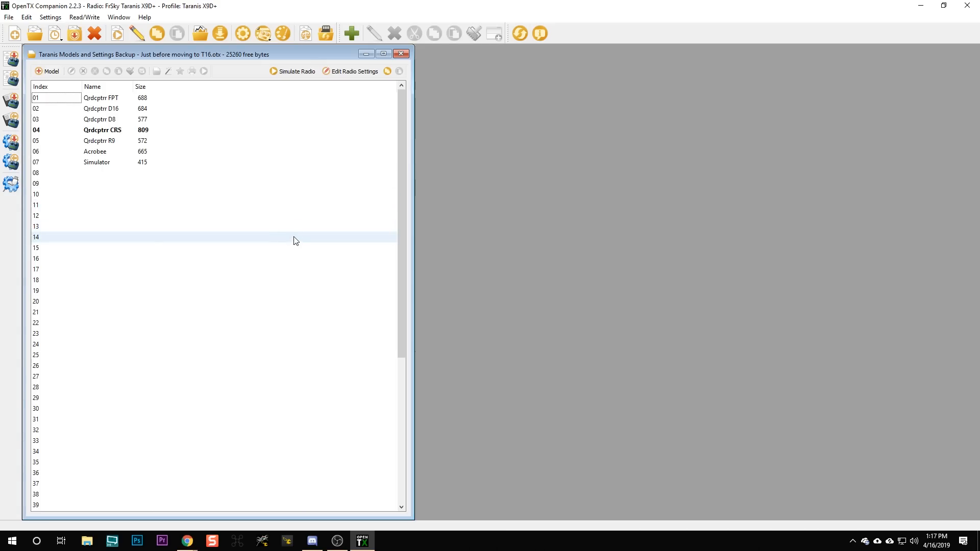
{"action": "mouse_move", "coordinate": [299, 238]}
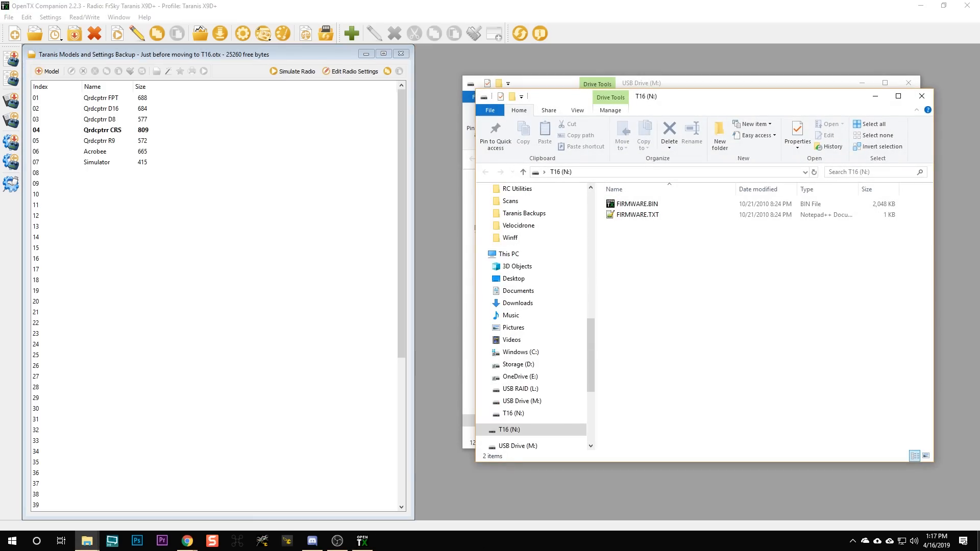
{"action": "mouse_move", "coordinate": [849, 516]}
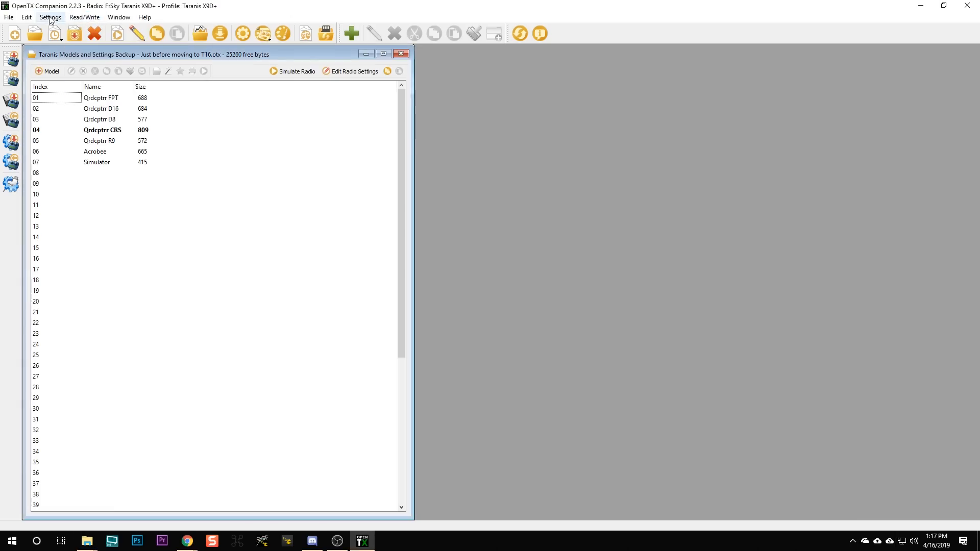
Add a new radio profile with radio type FrSky Horus X10 / X10S
{"action": "left_click", "coordinate": [49, 17]}
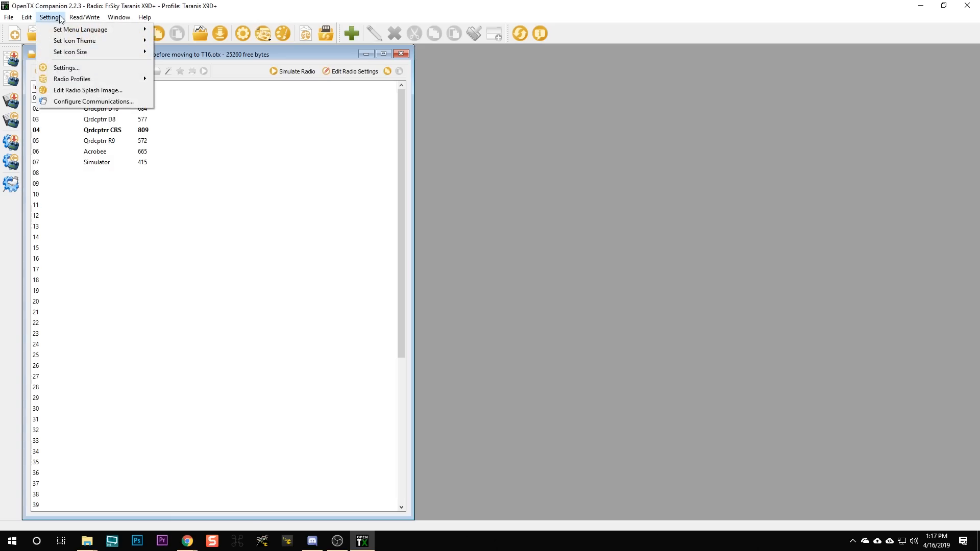
{"action": "mouse_move", "coordinate": [72, 79]}
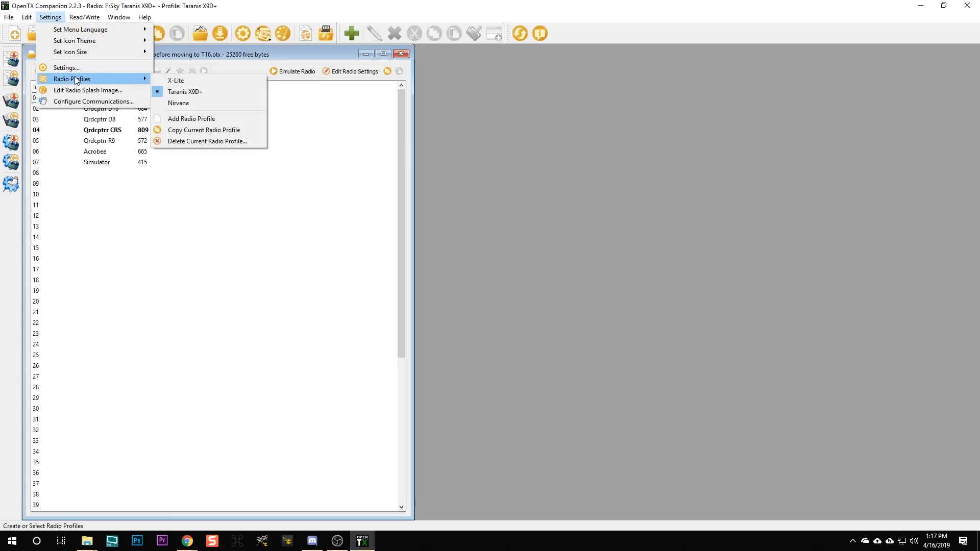
{"action": "mouse_move", "coordinate": [191, 118]}
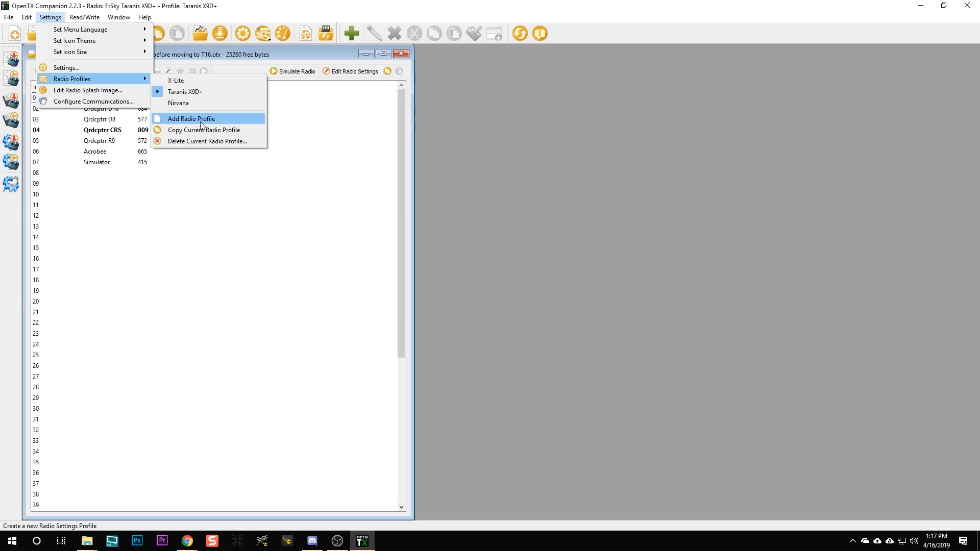
{"action": "left_click", "coordinate": [191, 118]}
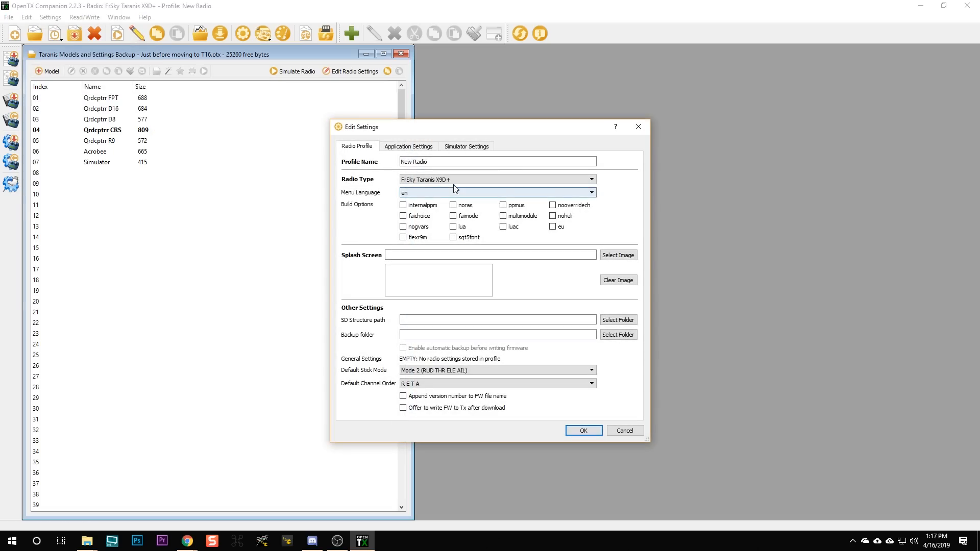
{"action": "left_click", "coordinate": [589, 180]}
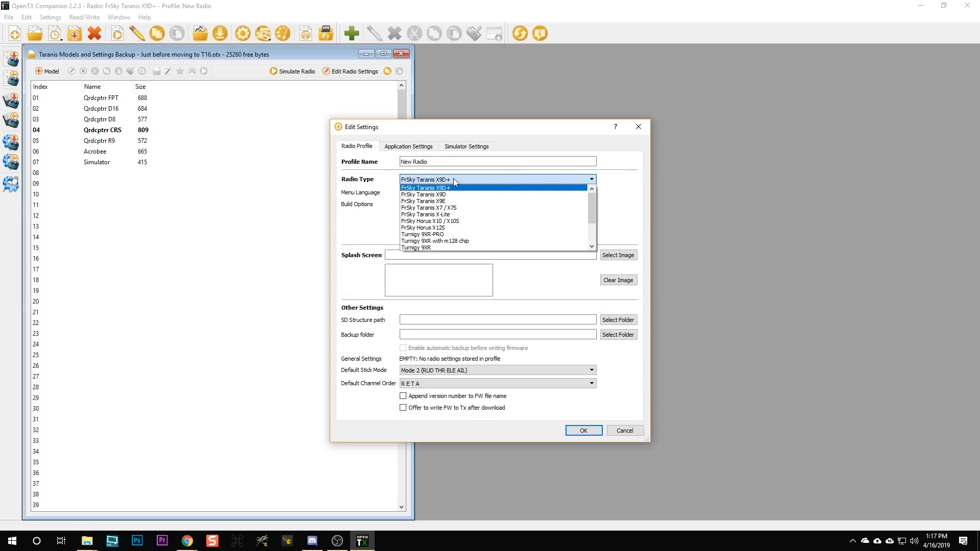
{"action": "mouse_move", "coordinate": [460, 220]}
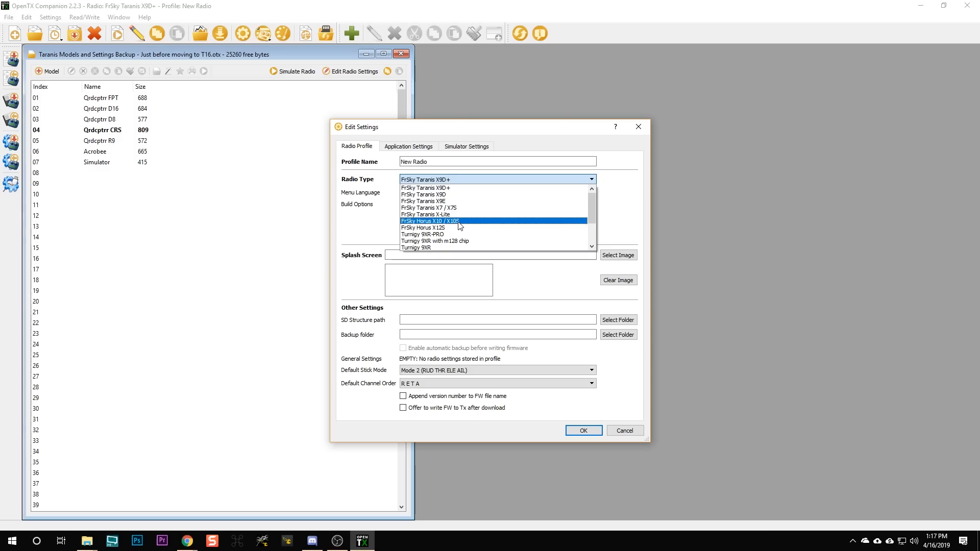
{"action": "left_click", "coordinate": [429, 221]}
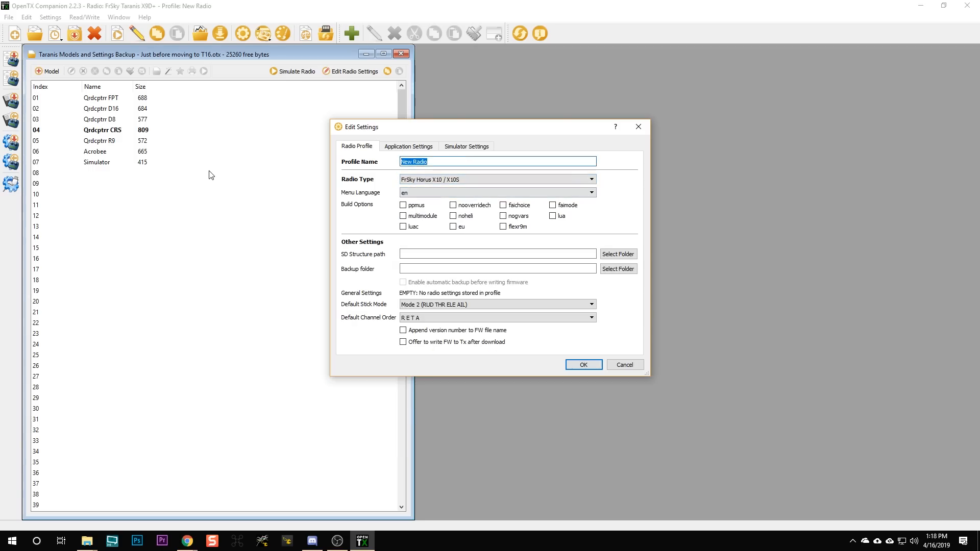
Name the profile Jumper T16, check the application settings, and save the profile
{"action": "type", "text": "Jumper"}
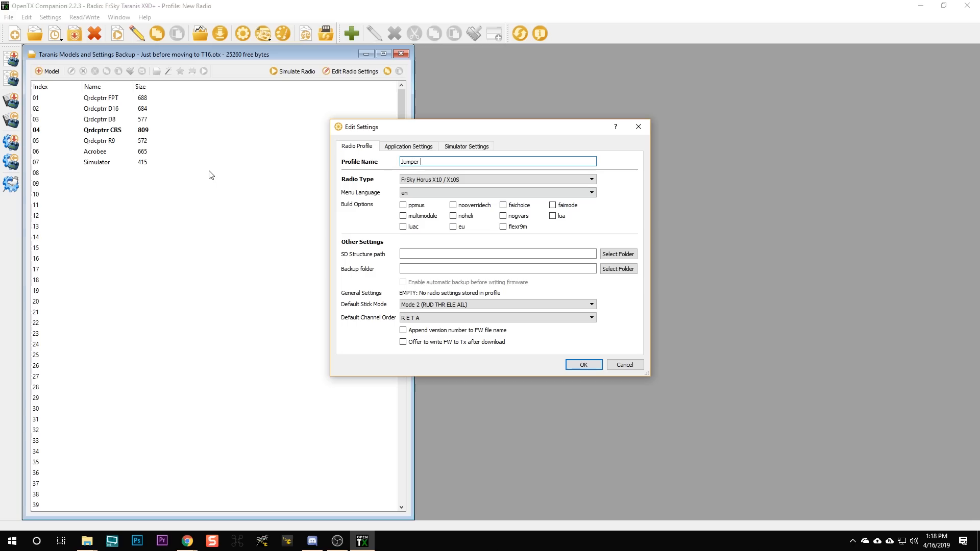
{"action": "type", "text": "T16"}
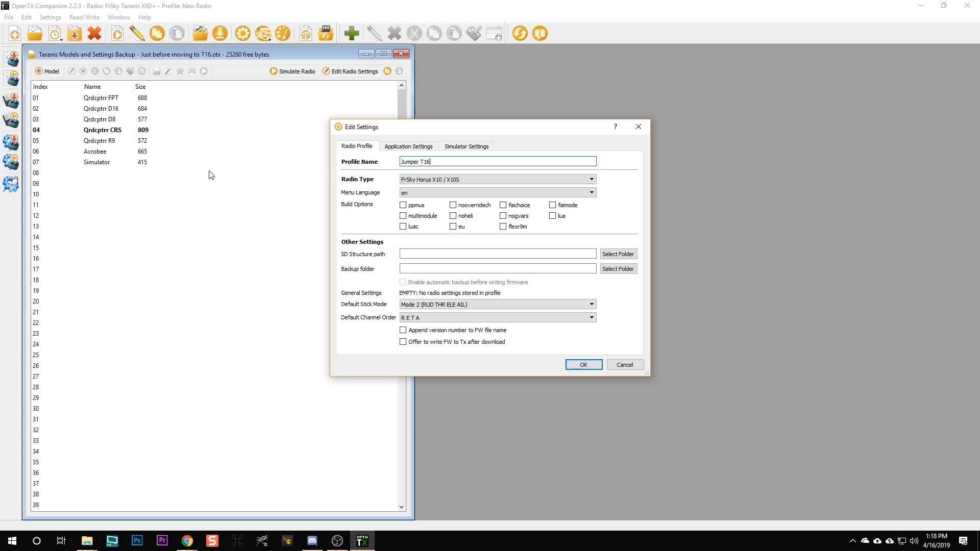
{"action": "left_click", "coordinate": [408, 146]}
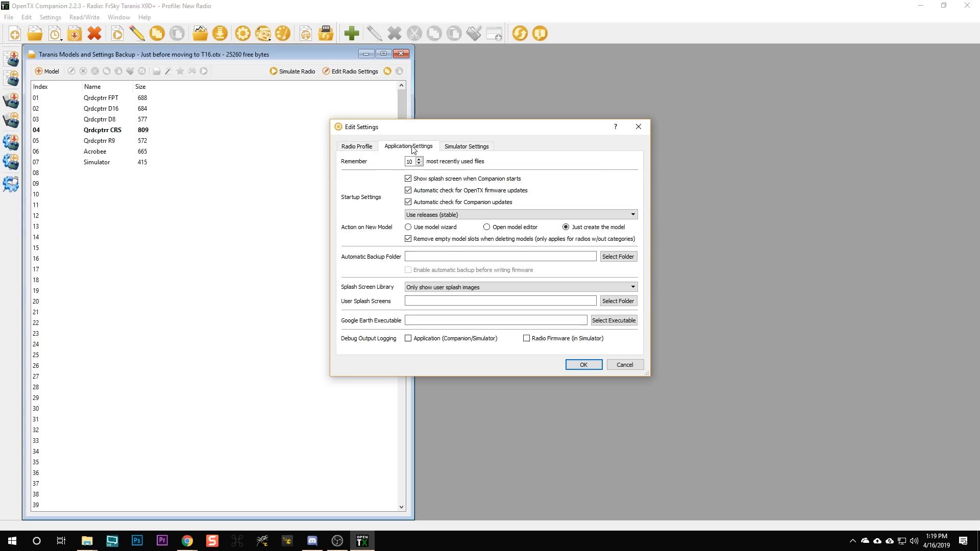
{"action": "left_click", "coordinate": [357, 146]}
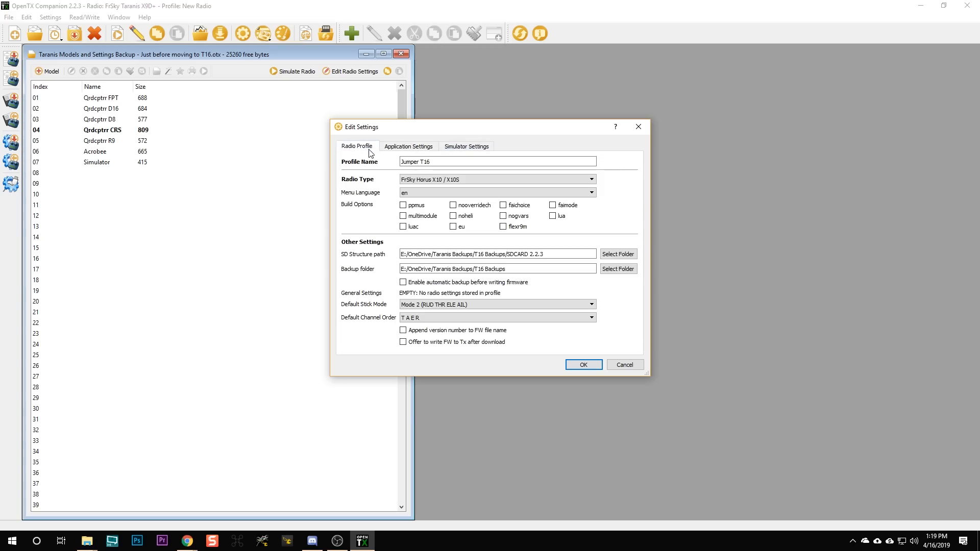
{"action": "left_click", "coordinate": [583, 365]}
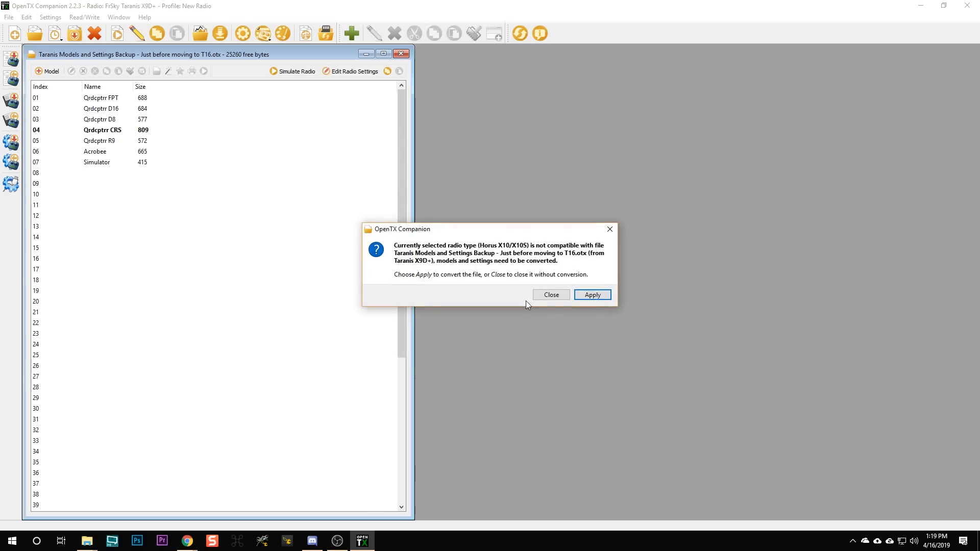
Apply the conversion to Horus X10 / X10S format and close the Conversion Result report
{"action": "left_click", "coordinate": [591, 294]}
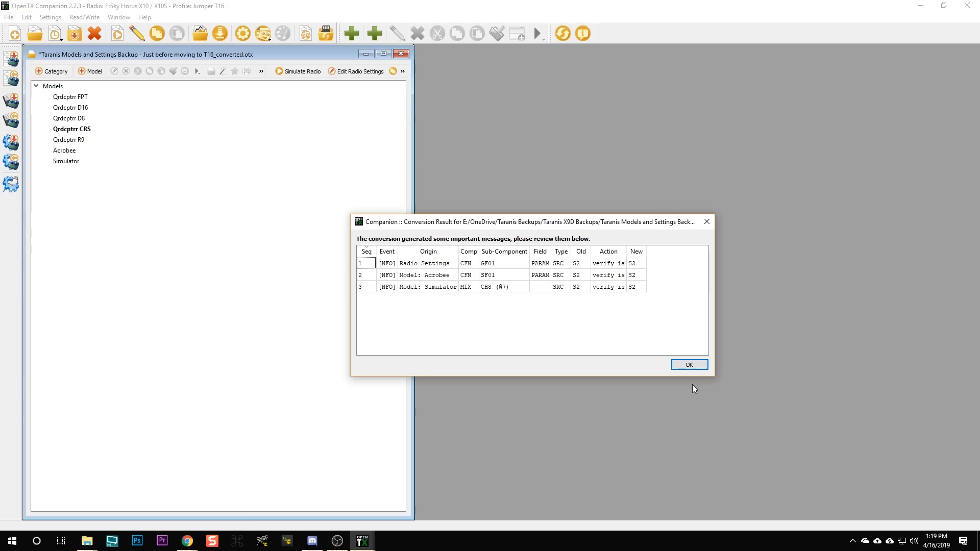
{"action": "mouse_move", "coordinate": [422, 283]}
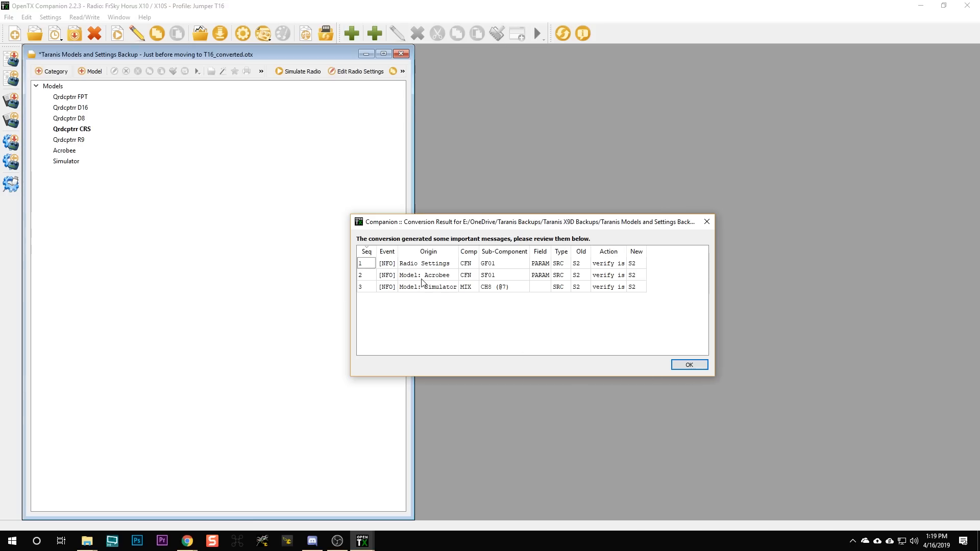
{"action": "mouse_move", "coordinate": [422, 285]}
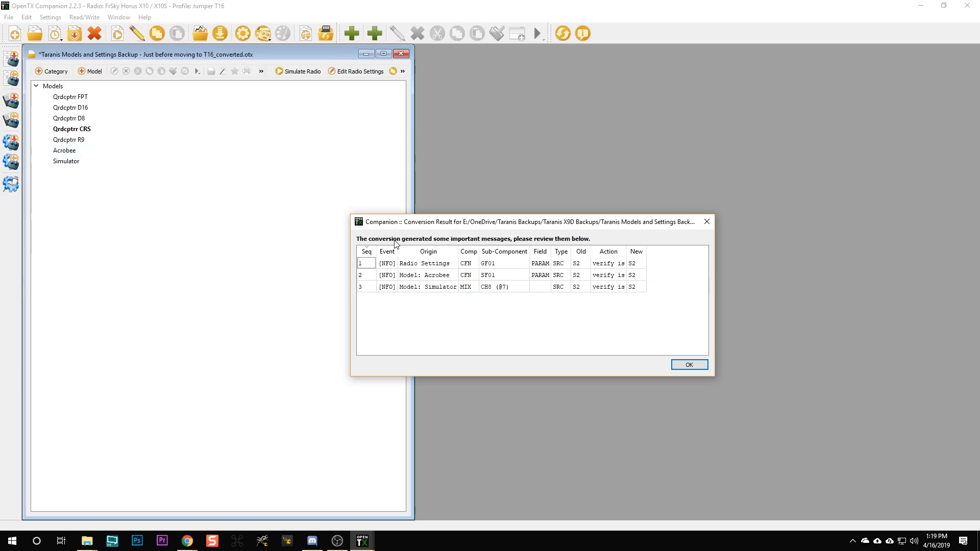
{"action": "mouse_move", "coordinate": [416, 268]}
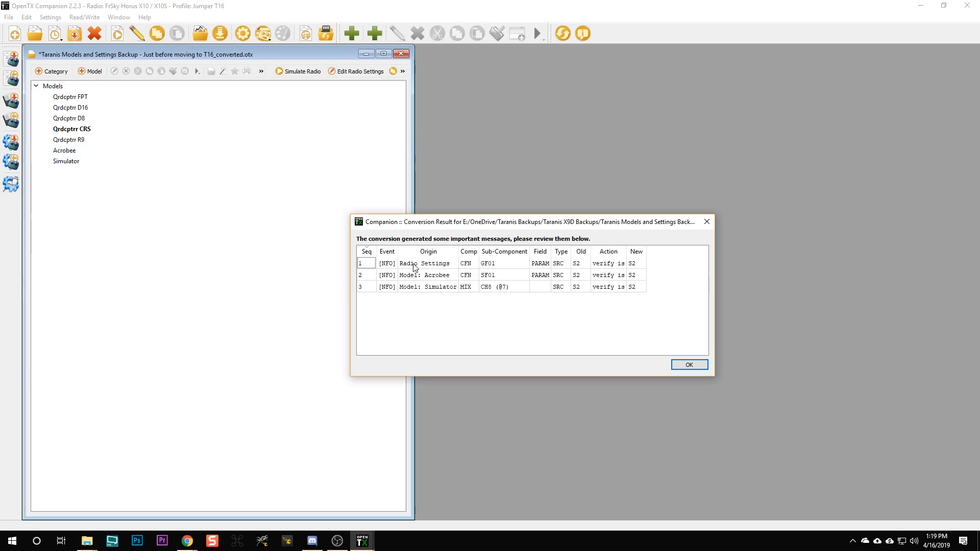
{"action": "mouse_move", "coordinate": [550, 275]}
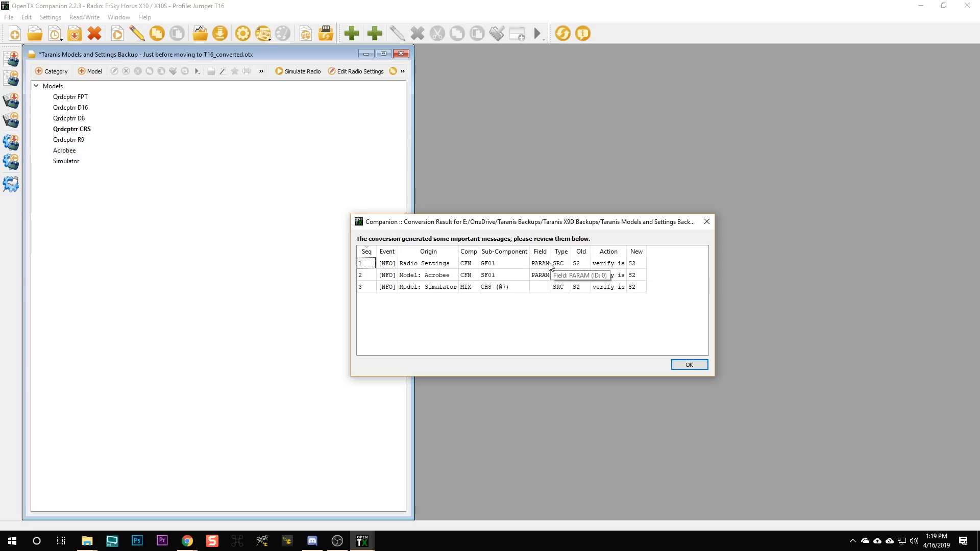
{"action": "mouse_move", "coordinate": [581, 270]}
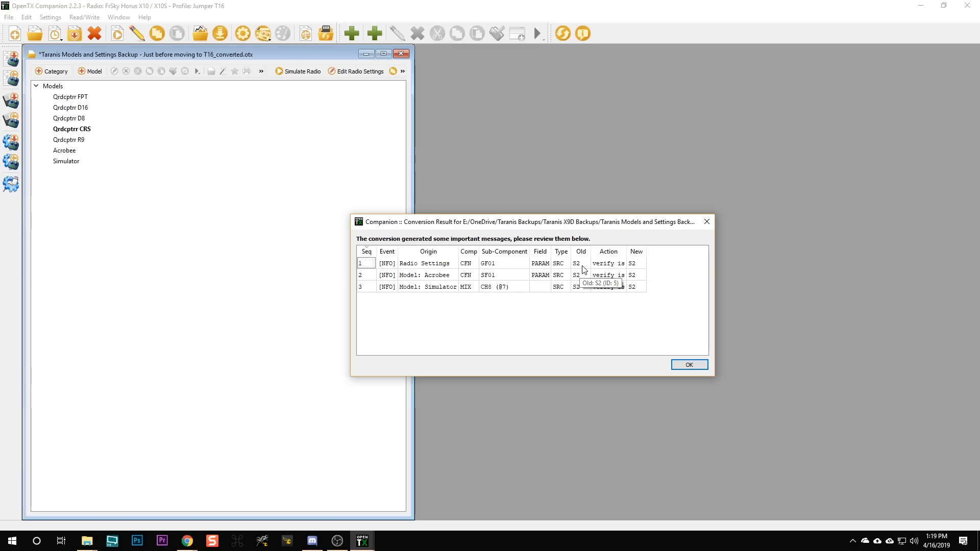
{"action": "mouse_move", "coordinate": [616, 275]}
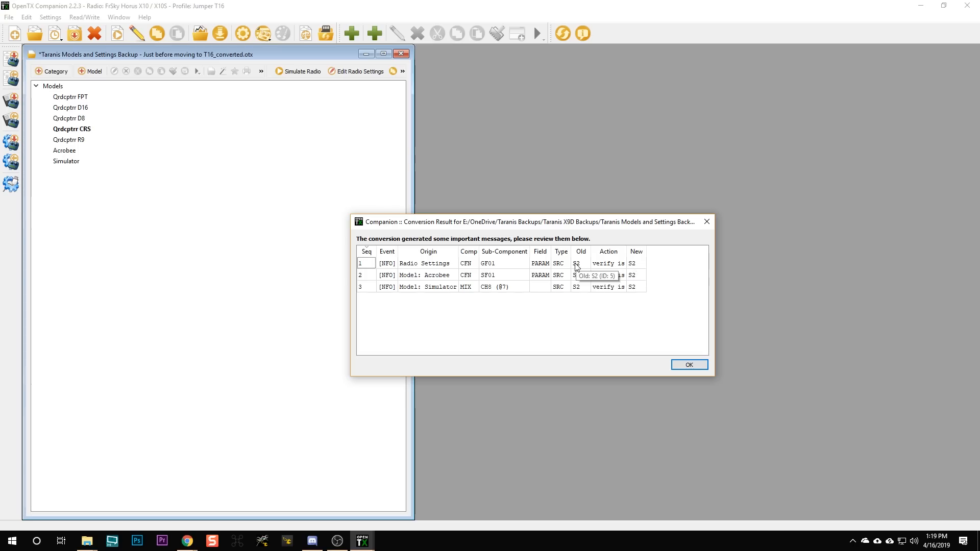
{"action": "mouse_move", "coordinate": [578, 280]}
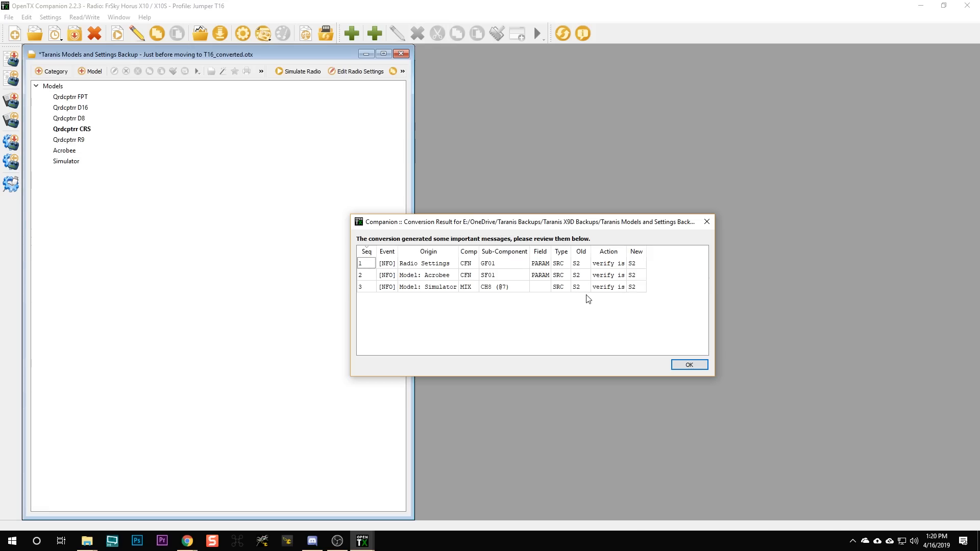
{"action": "mouse_move", "coordinate": [576, 287]}
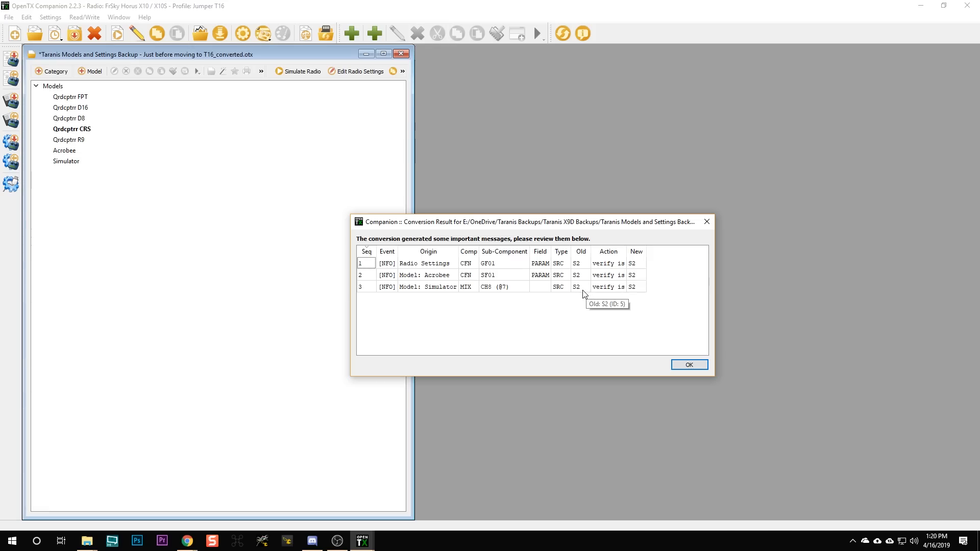
{"action": "mouse_move", "coordinate": [581, 268]}
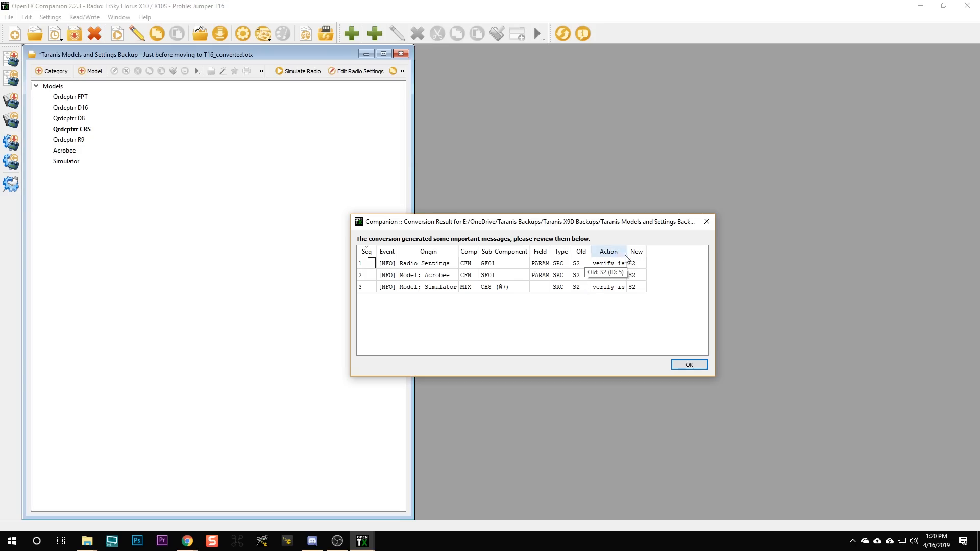
{"action": "mouse_move", "coordinate": [635, 294]}
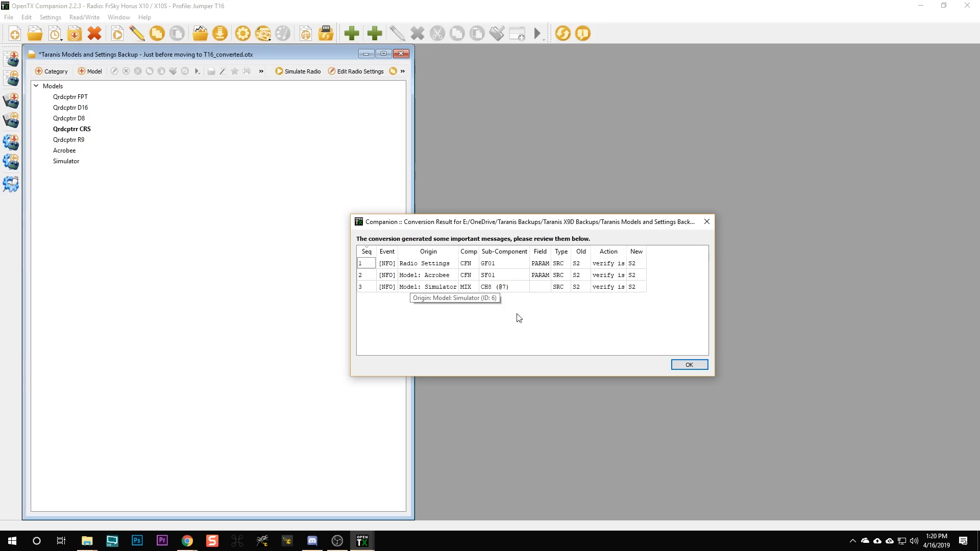
{"action": "mouse_move", "coordinate": [605, 358]}
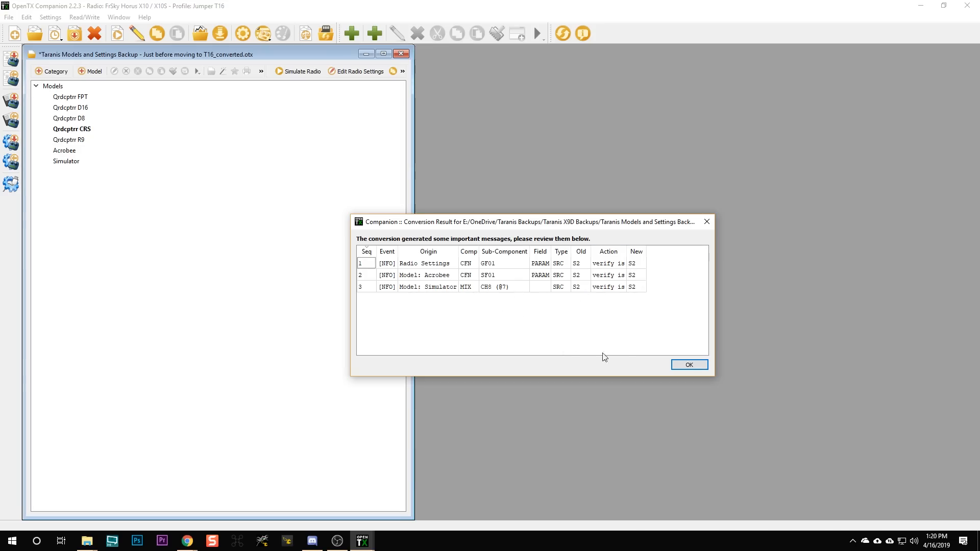
{"action": "left_click", "coordinate": [689, 365]}
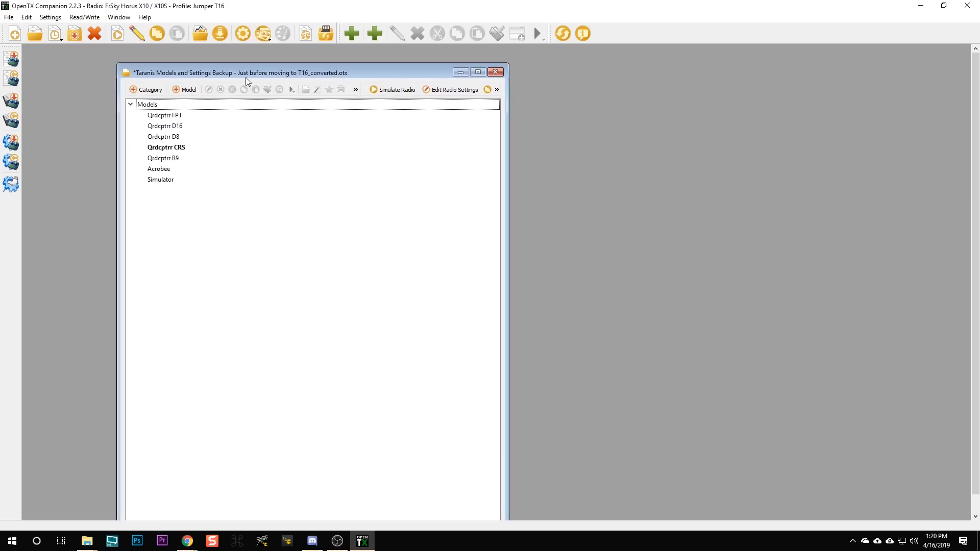
Delete the Qrdcptrr FPT model from the converted file via its context menu
{"action": "left_click", "coordinate": [165, 115]}
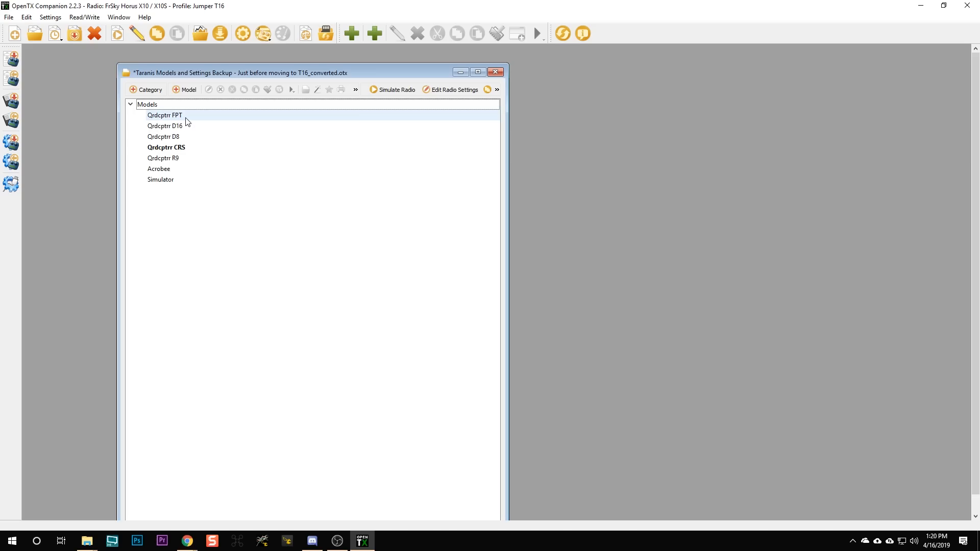
{"action": "left_click", "coordinate": [147, 104]}
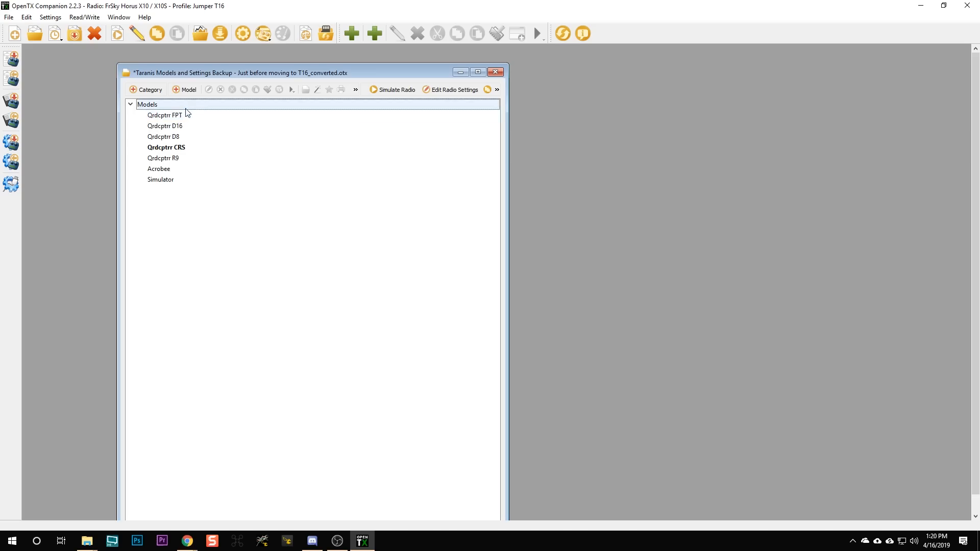
{"action": "right_click", "coordinate": [163, 116]}
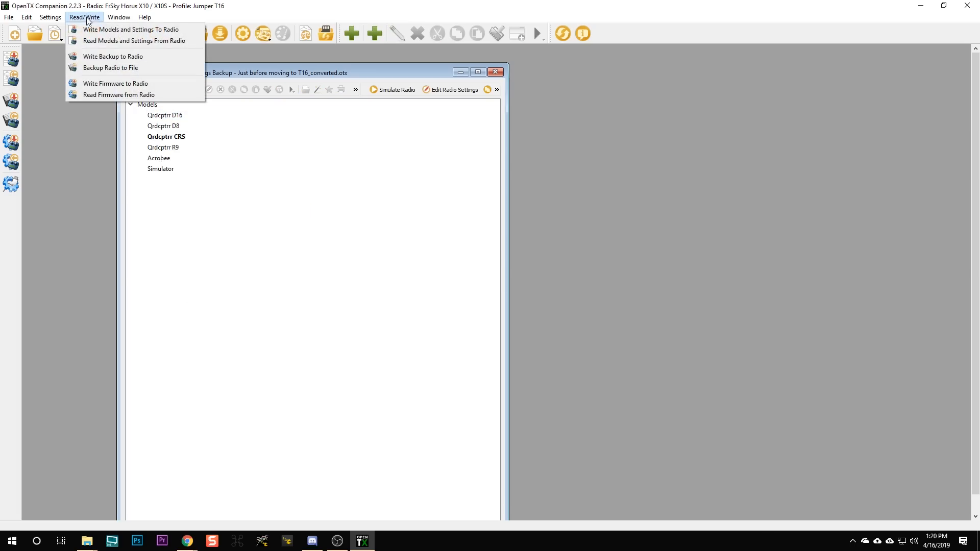
{"action": "mouse_move", "coordinate": [131, 29]}
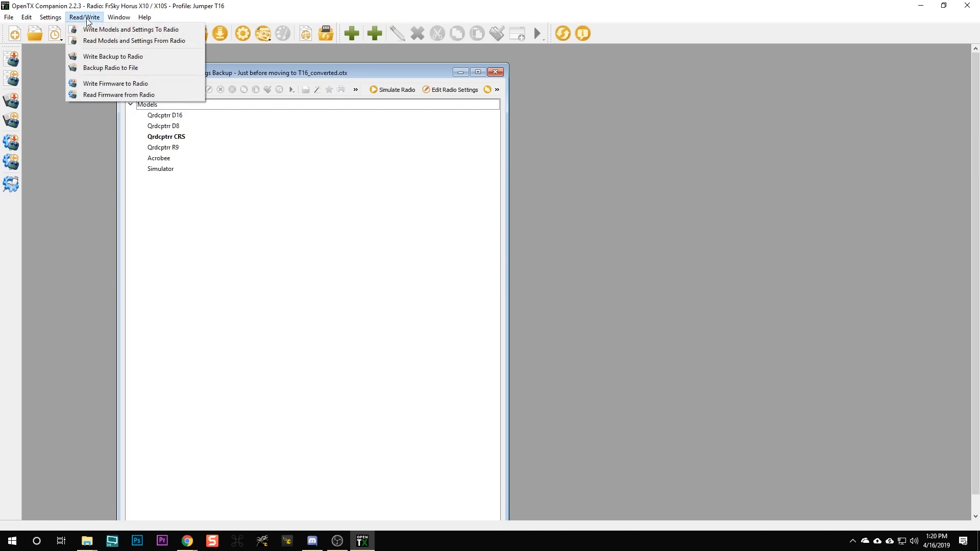
{"action": "mouse_move", "coordinate": [133, 41]}
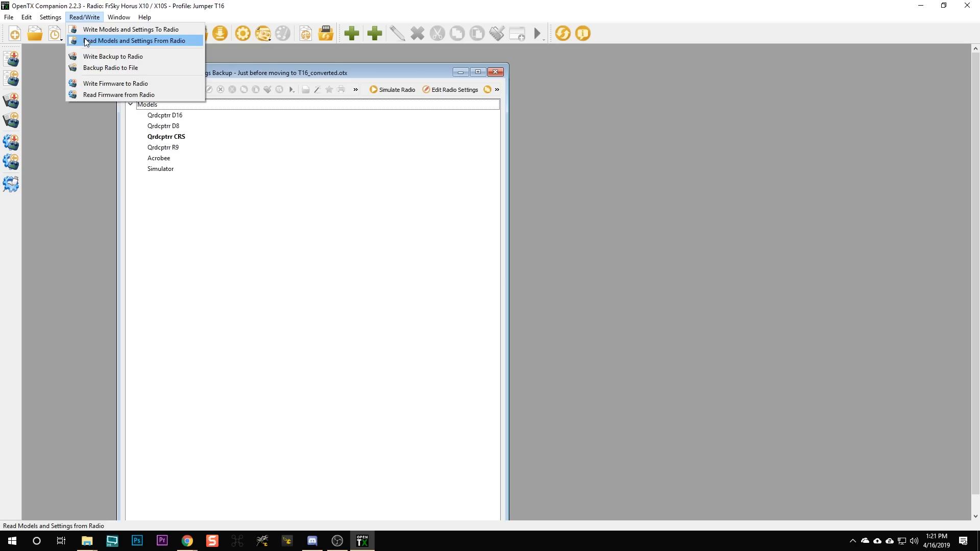
{"action": "left_click", "coordinate": [134, 40]}
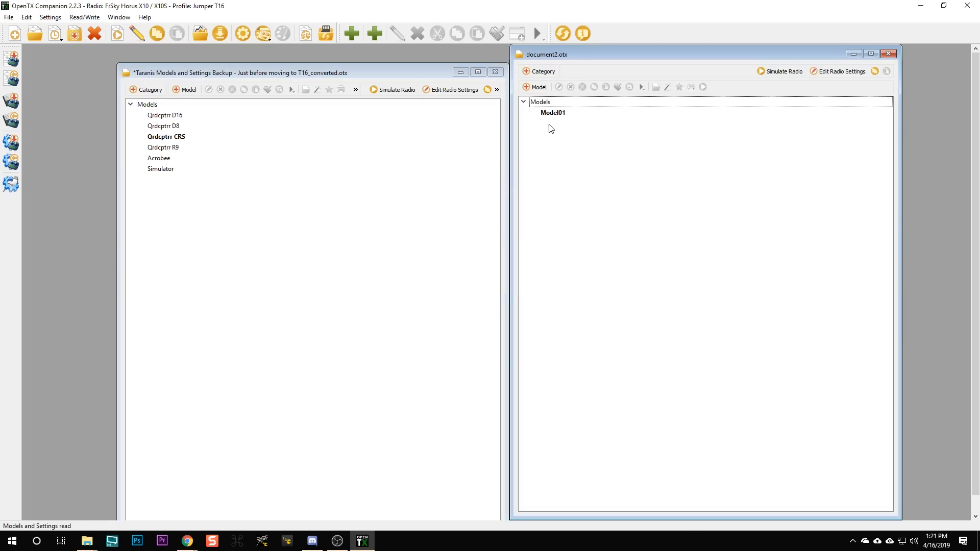
{"action": "left_click", "coordinate": [843, 72]}
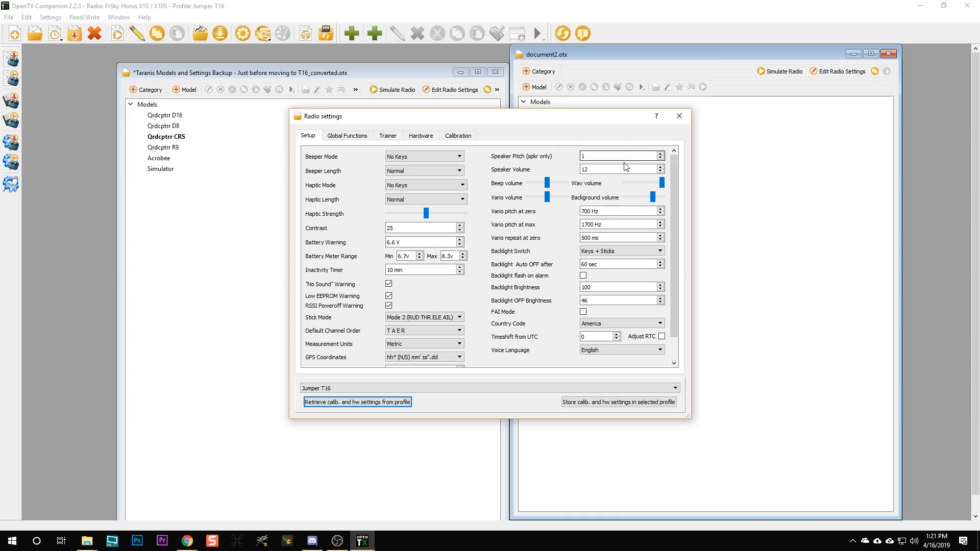
{"action": "left_click", "coordinate": [160, 168]}
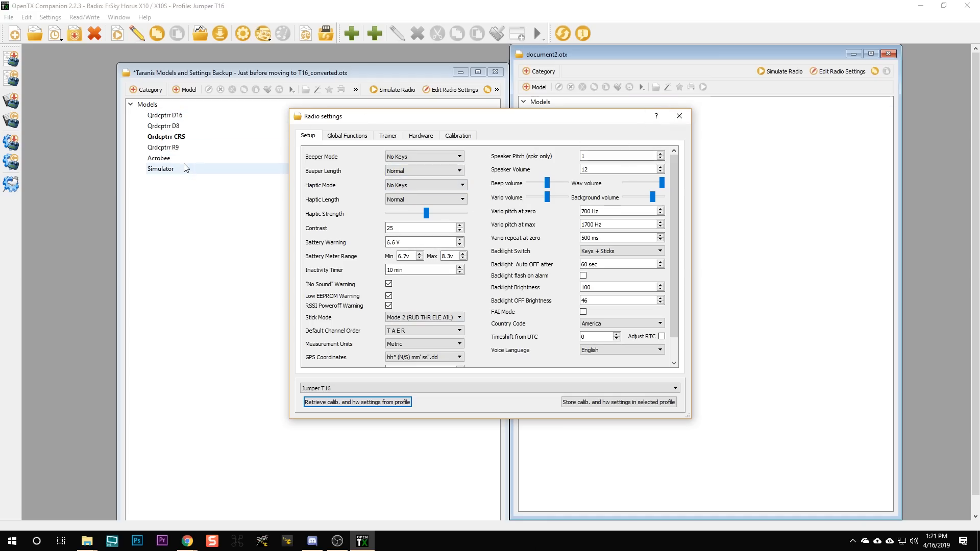
{"action": "mouse_move", "coordinate": [679, 116]}
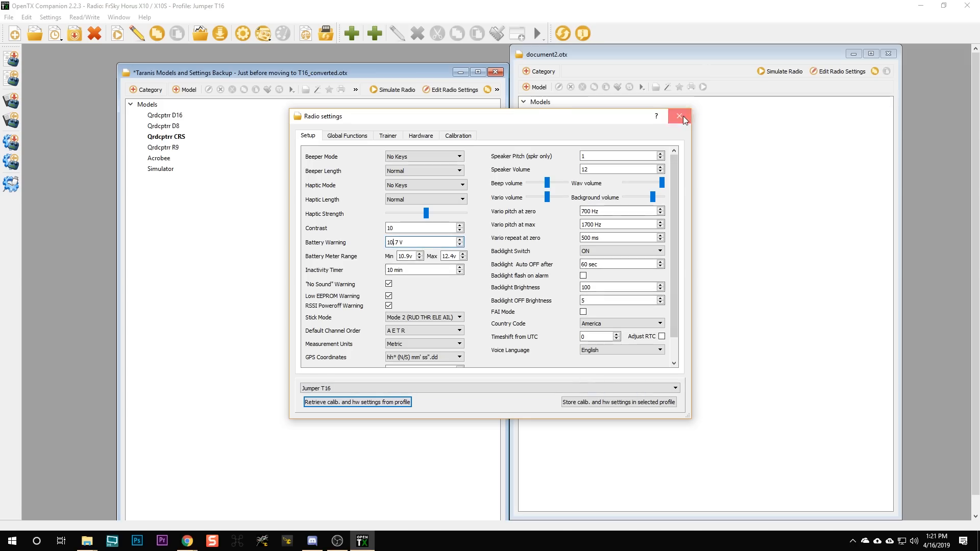
{"action": "left_click", "coordinate": [681, 118]}
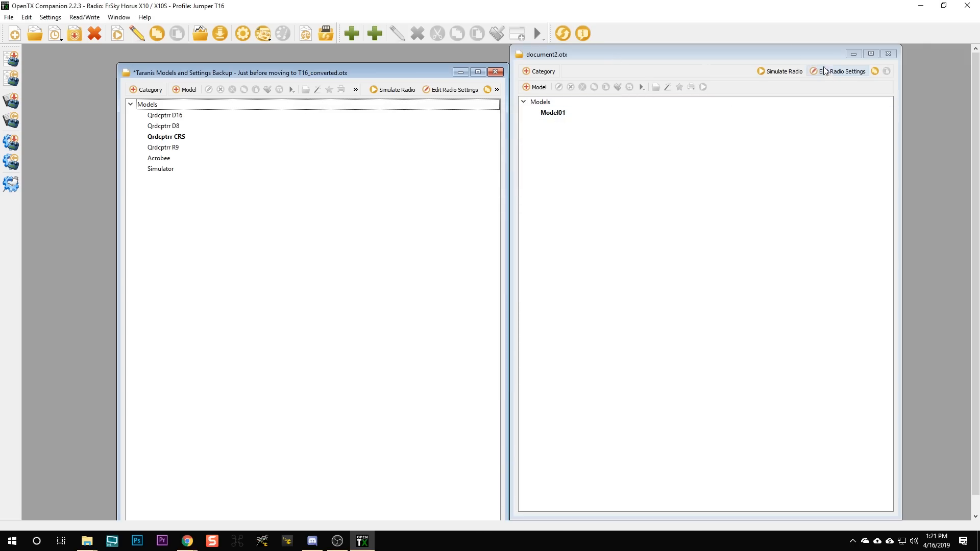
{"action": "left_click", "coordinate": [453, 90]}
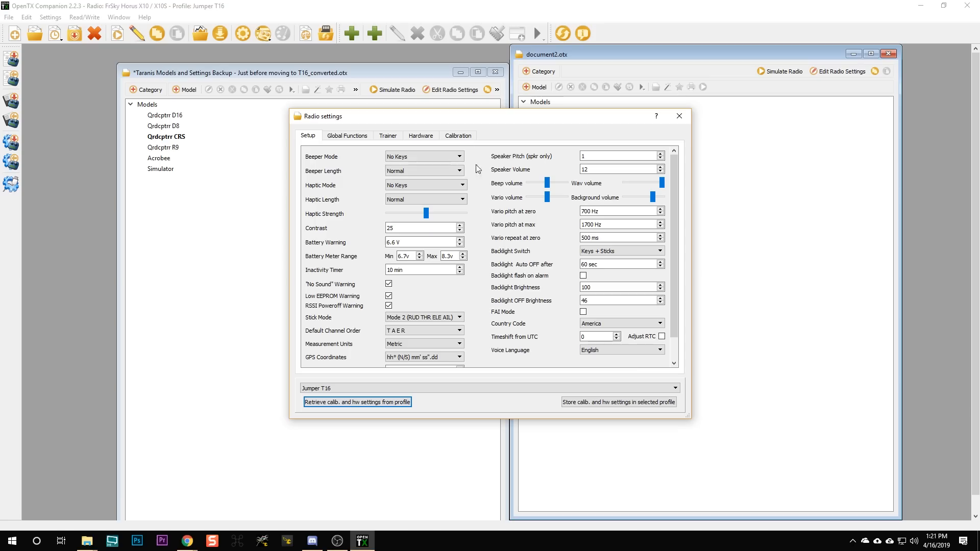
{"action": "triple_click", "coordinate": [424, 242]}
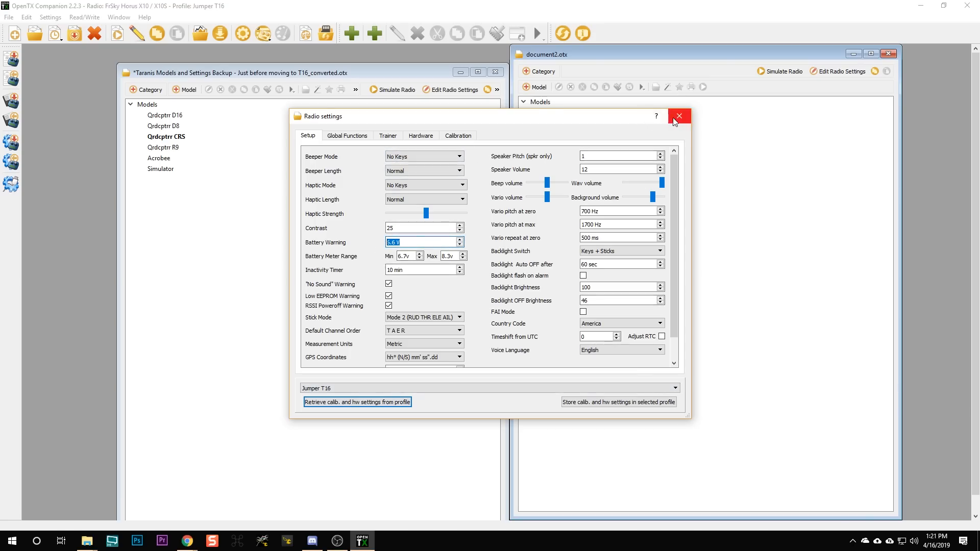
{"action": "left_click", "coordinate": [679, 117]}
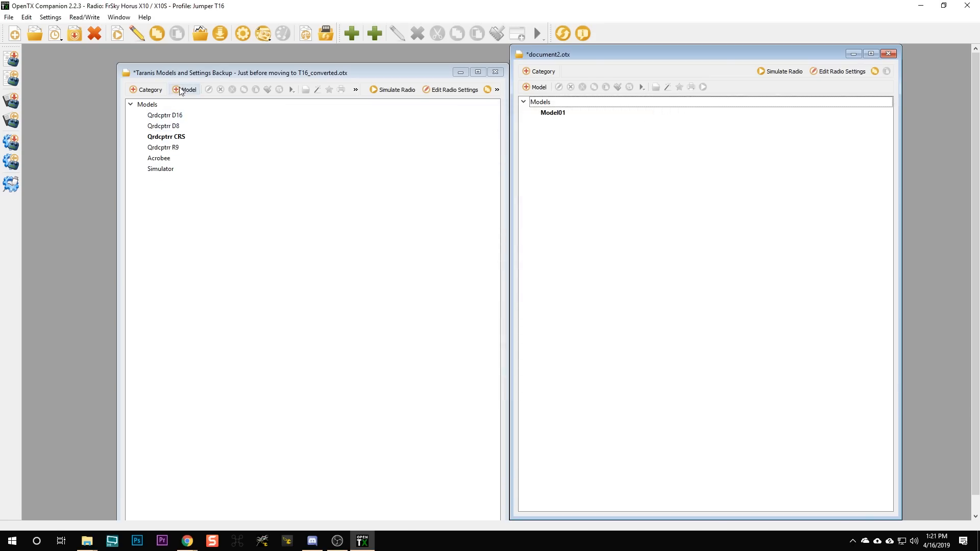
{"action": "left_click", "coordinate": [164, 115]}
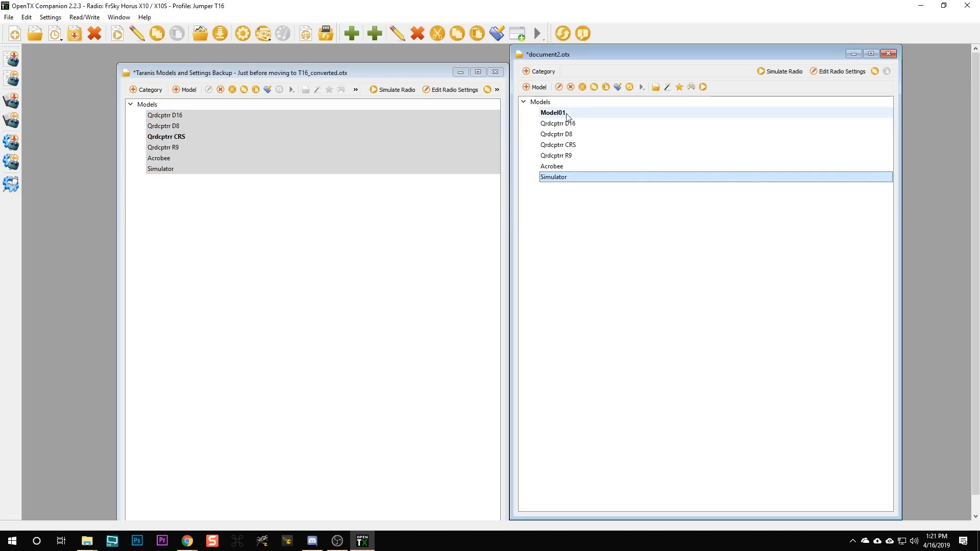
Delete the empty Model01 from the T16 document, then close the Taranis backup file at its save prompt
{"action": "left_click", "coordinate": [569, 87]}
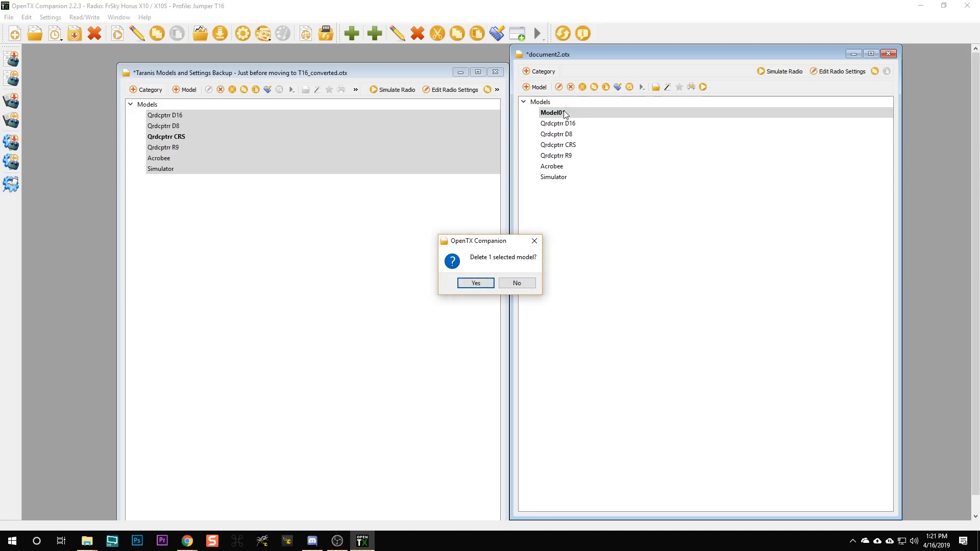
{"action": "left_click", "coordinate": [475, 283]}
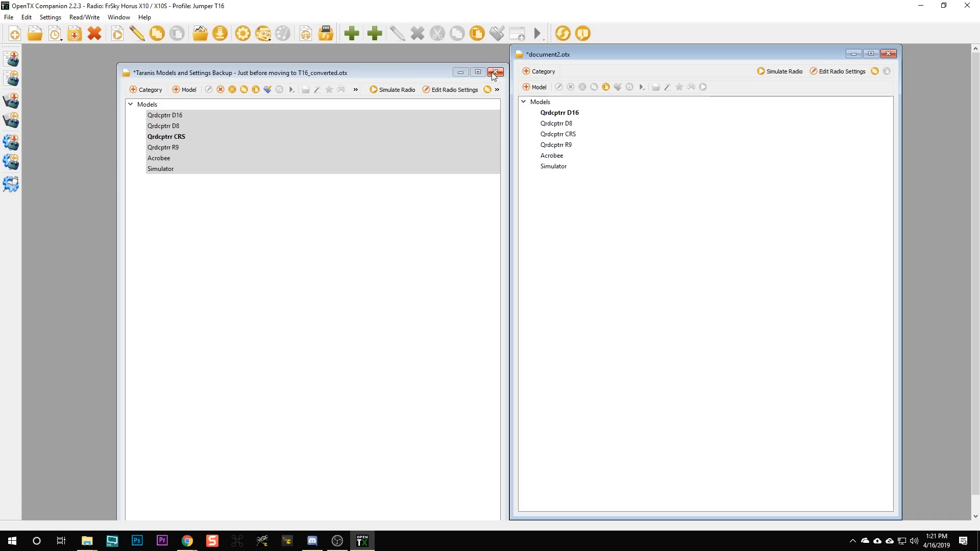
{"action": "left_click", "coordinate": [496, 73]}
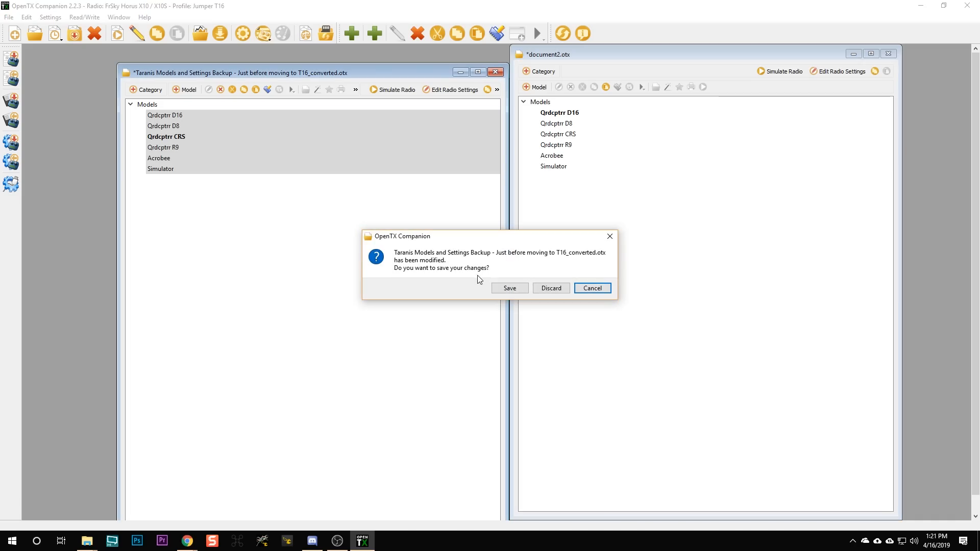
{"action": "left_click", "coordinate": [509, 288]}
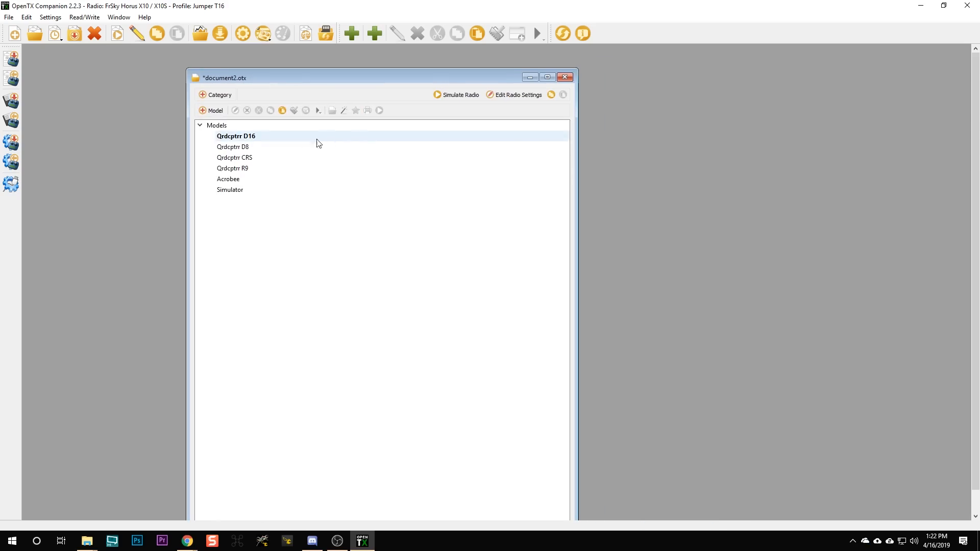
Set USB Mode to Ask on Connect and store calibration and hardware settings in the Jumper T16 profile
{"action": "left_click", "coordinate": [515, 94]}
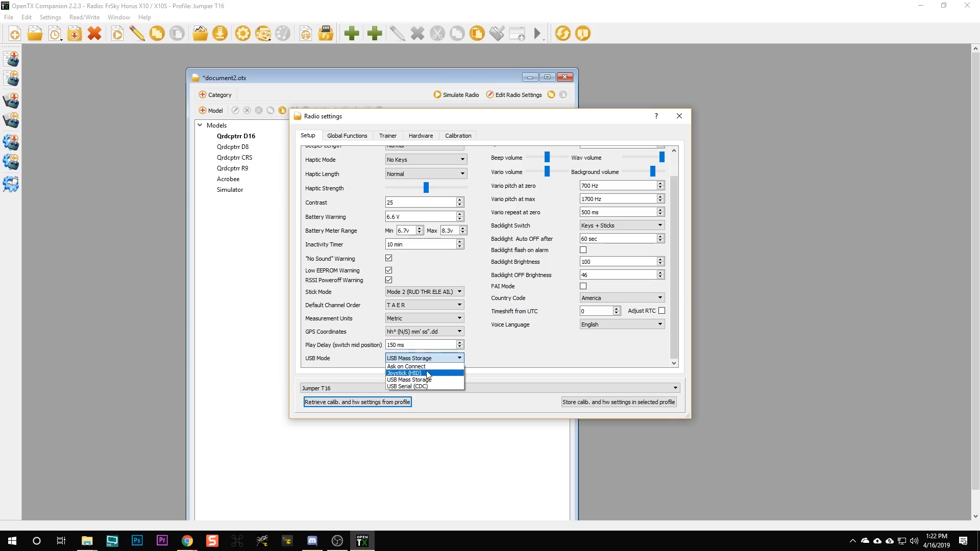
{"action": "left_click", "coordinate": [406, 366]}
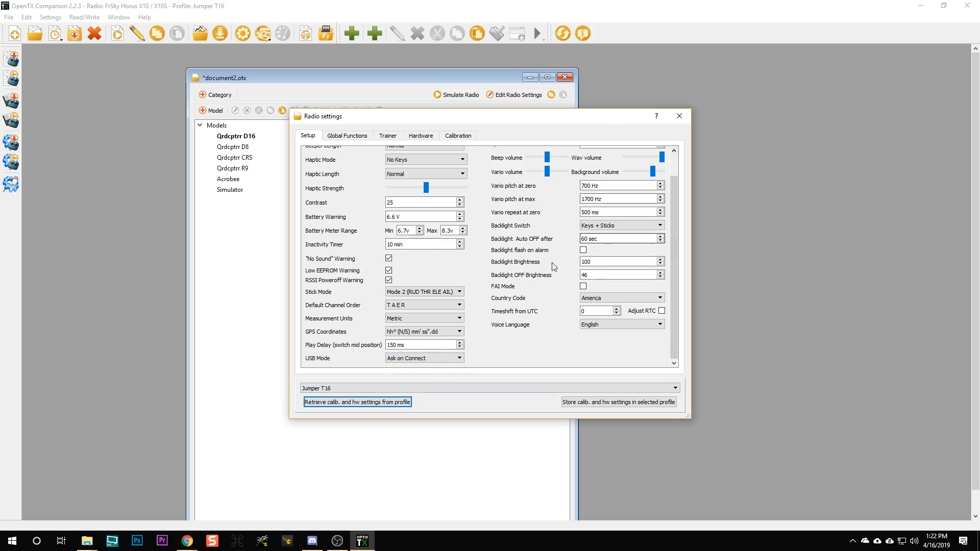
{"action": "left_click", "coordinate": [347, 135]}
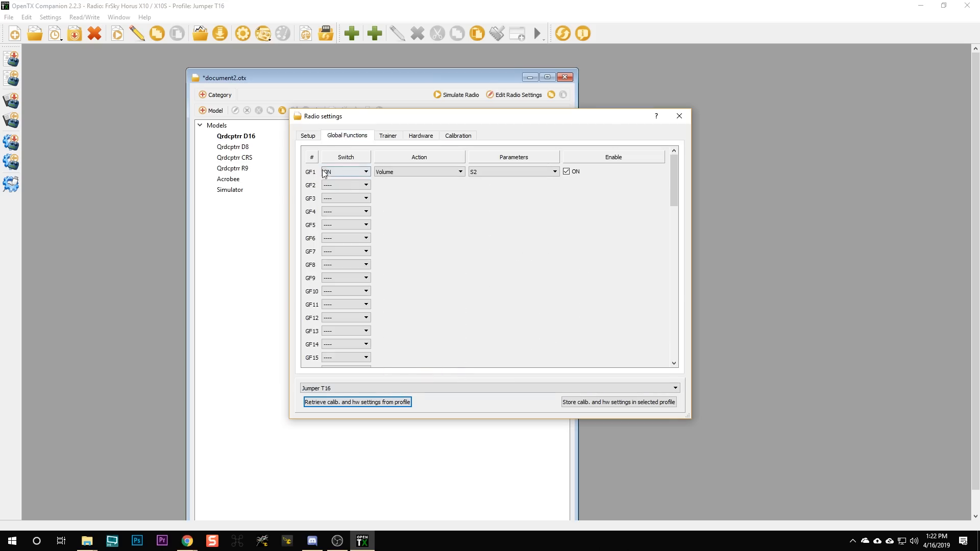
{"action": "left_click", "coordinate": [388, 136]}
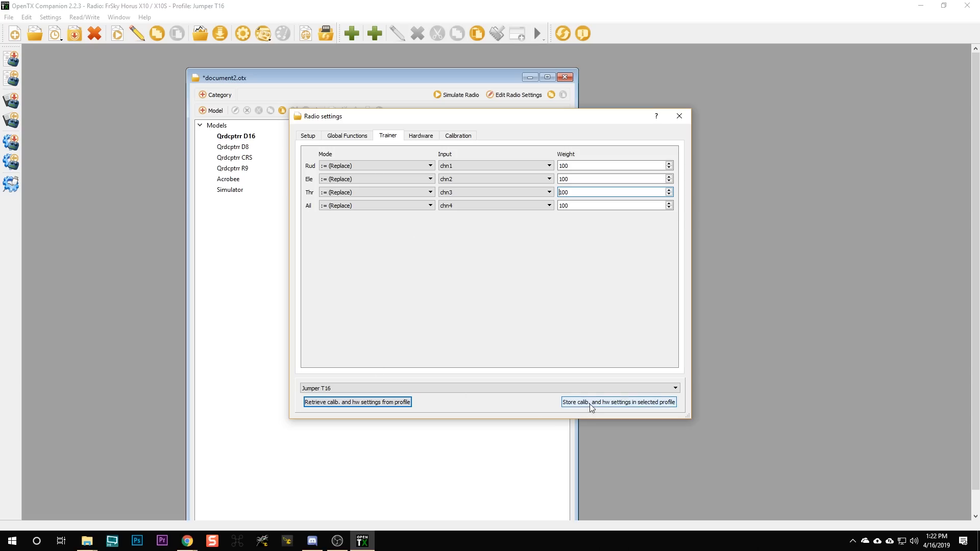
{"action": "left_click", "coordinate": [618, 402]}
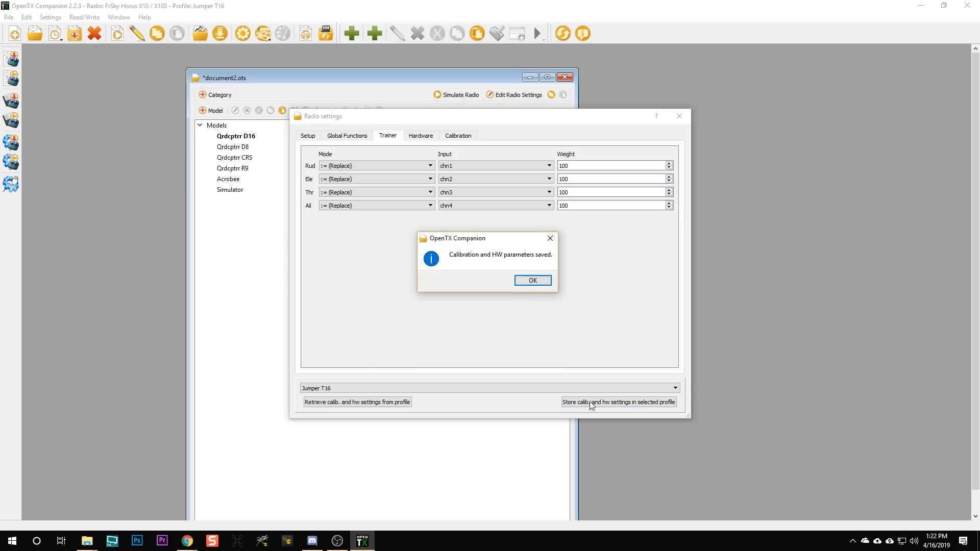
{"action": "left_click", "coordinate": [532, 280]}
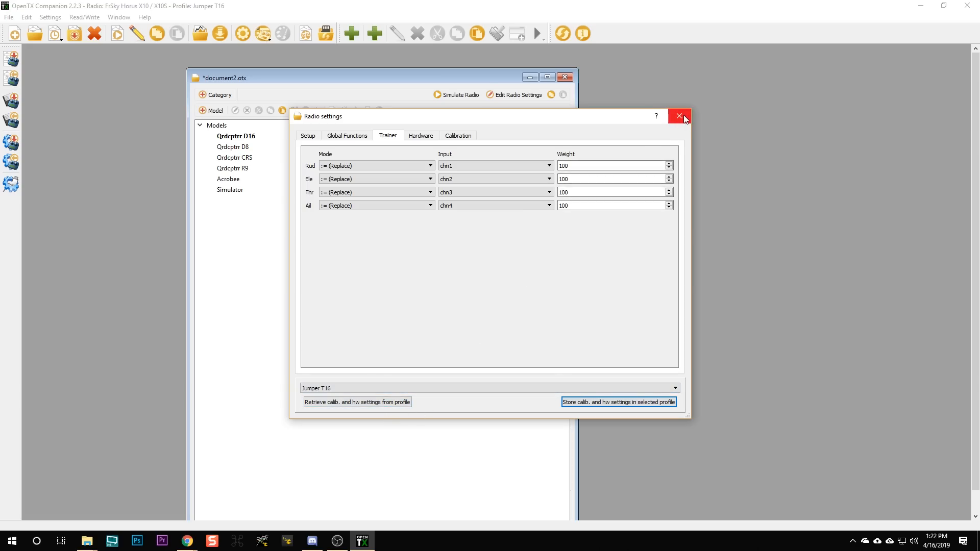
{"action": "left_click", "coordinate": [84, 17]}
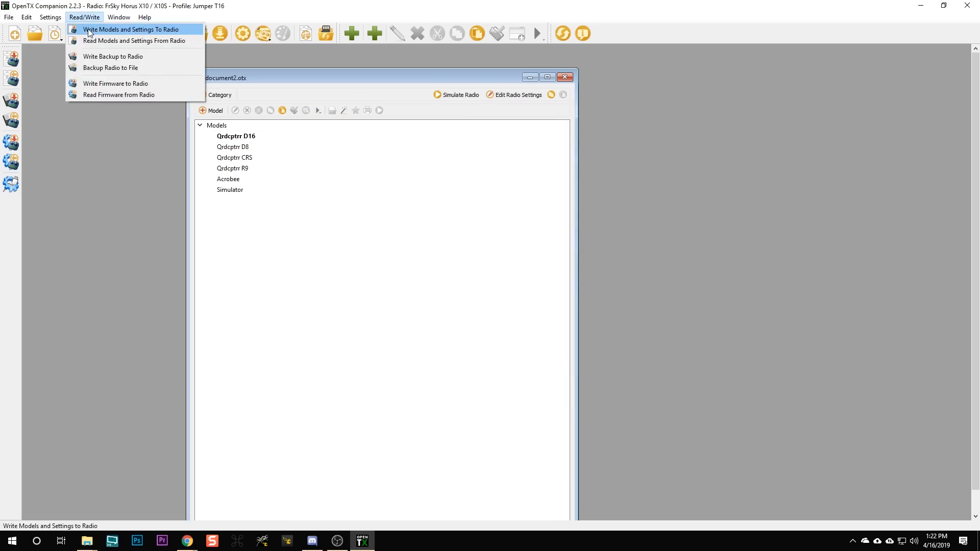
Write the T16 models and settings to the radio
{"action": "left_click", "coordinate": [131, 30]}
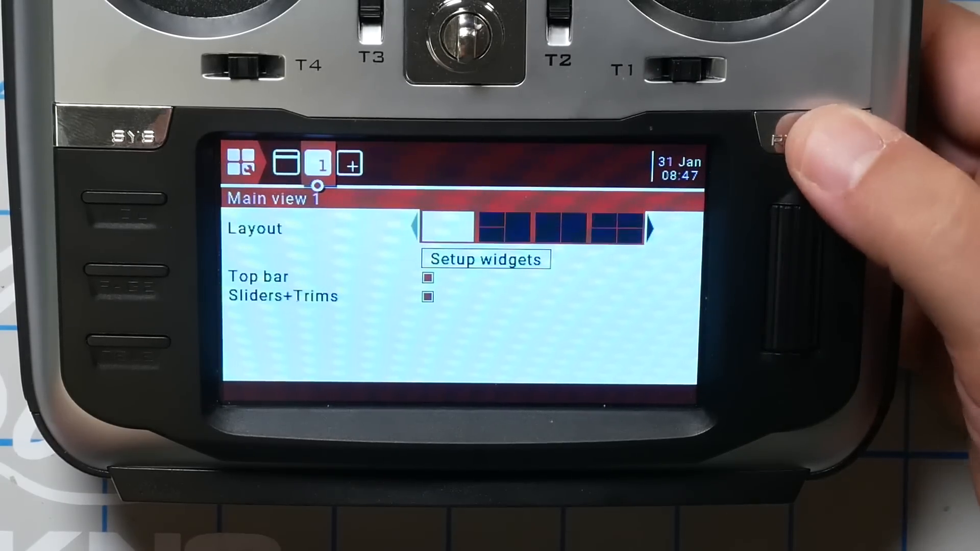
Enter the screen layout setup from the main view and browse Main view 1 and Add main view
{"action": "left_click", "coordinate": [795, 132]}
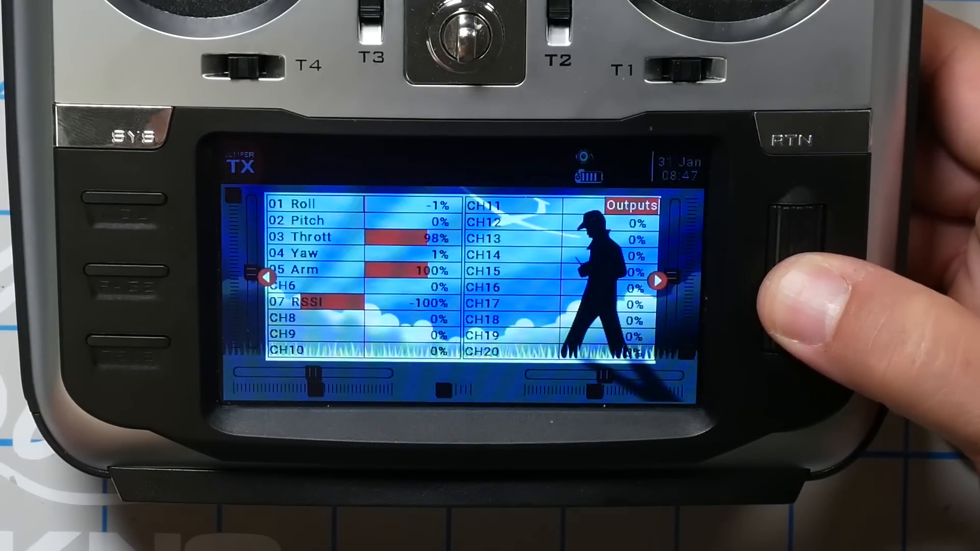
{"action": "left_click", "coordinate": [782, 141]}
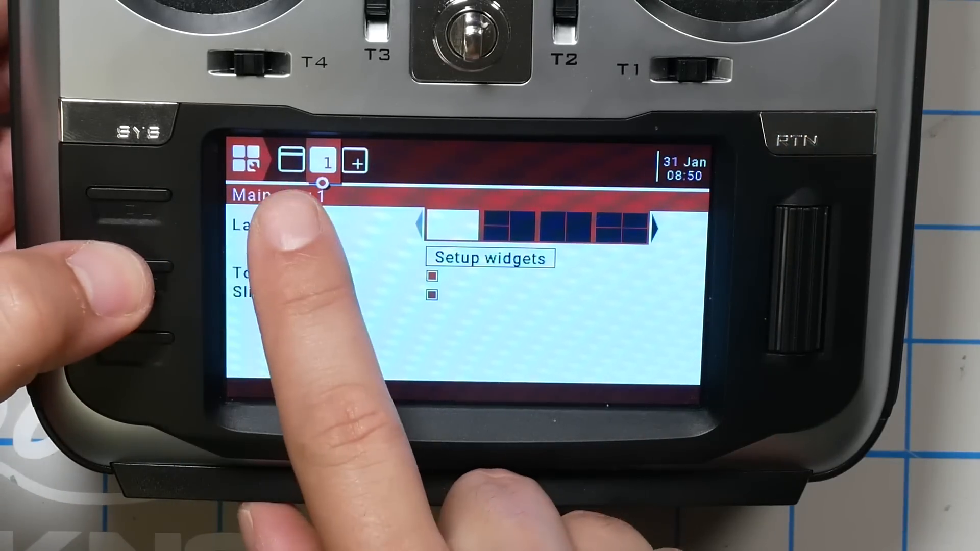
{"action": "left_click", "coordinate": [354, 163]}
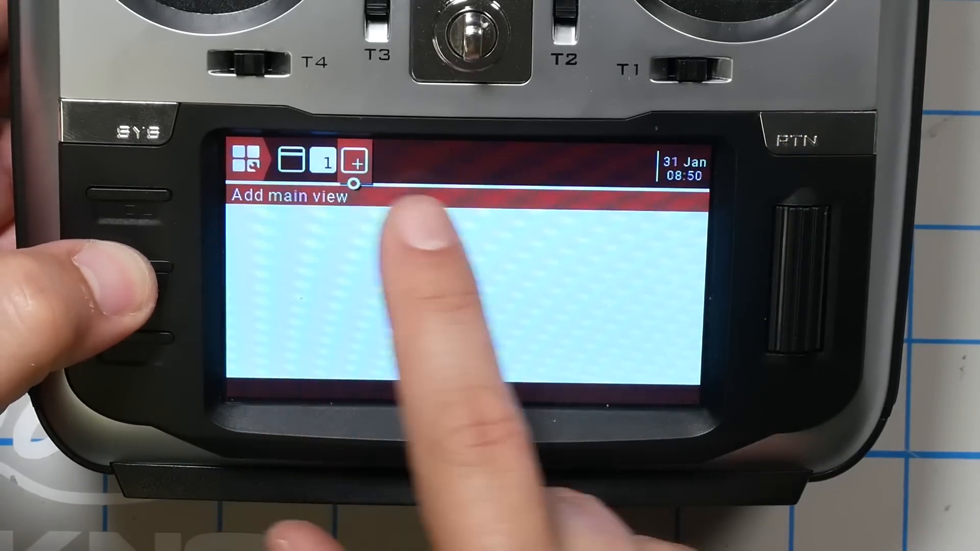
{"action": "left_click", "coordinate": [290, 161]}
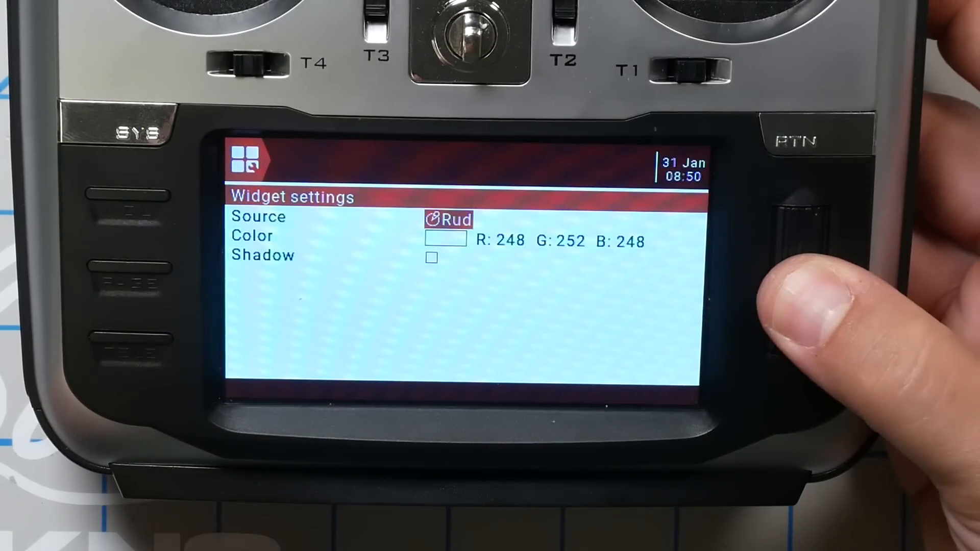
{"action": "left_click", "coordinate": [449, 219]}
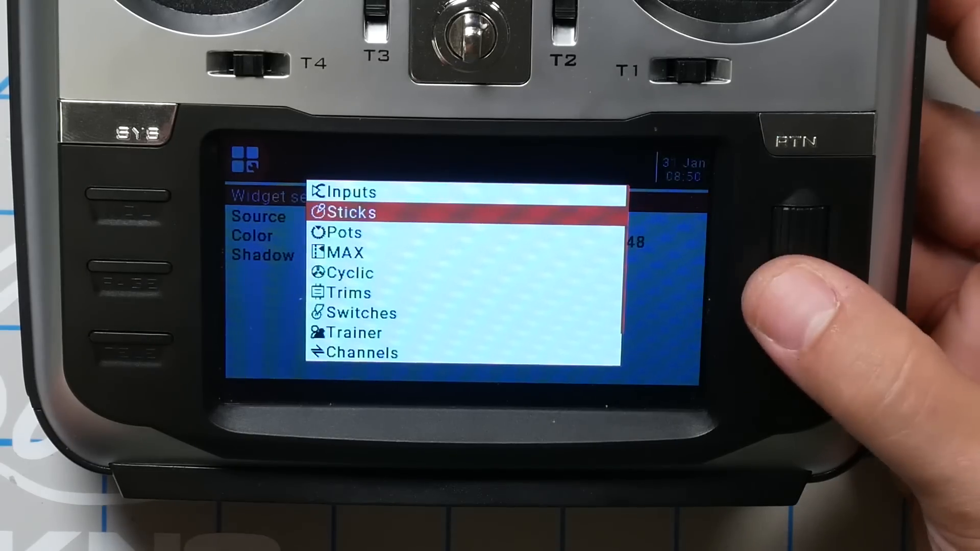
{"action": "scroll", "scroll_direction": "down", "scroll_amount": 3}
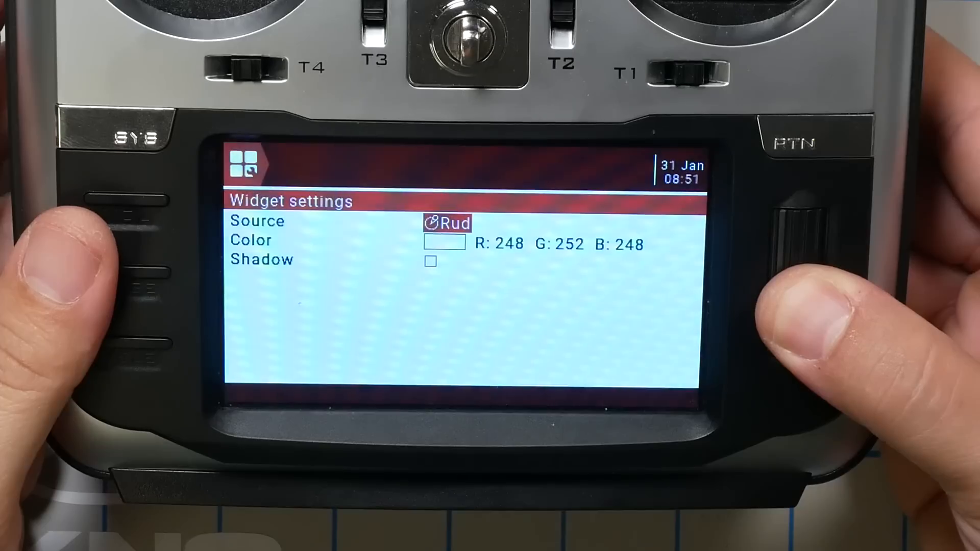
{"action": "left_click", "coordinate": [447, 223]}
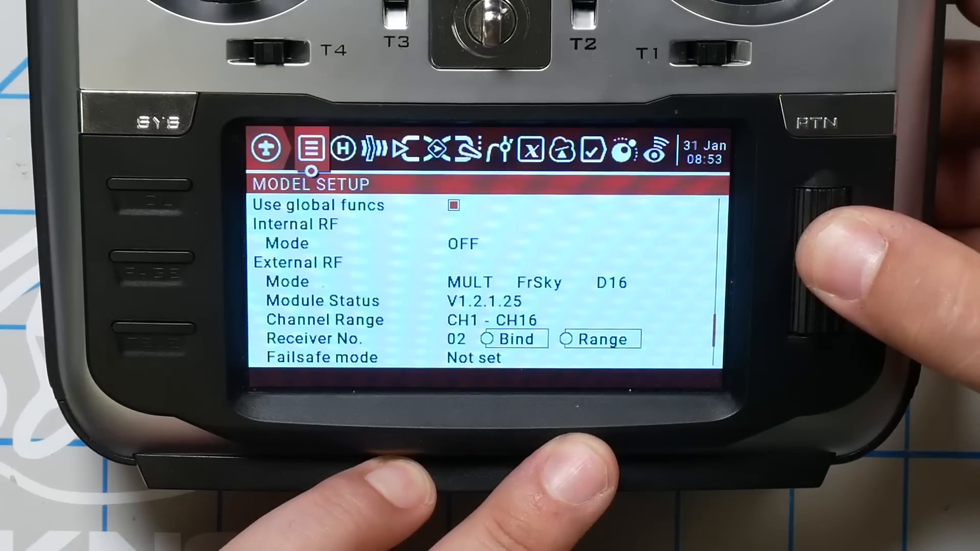
Scroll down Model Setup past Channel Range 1–16 and Bind to the Failsafe setting, reading Not set
{"action": "scroll", "scroll_direction": "down", "scroll_amount": 3}
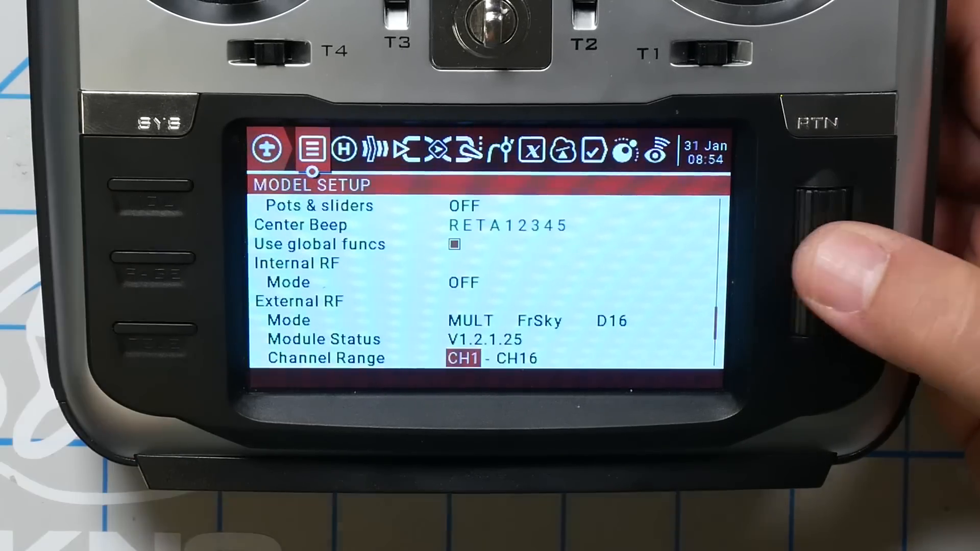
{"action": "scroll", "scroll_direction": "down", "scroll_amount": 3}
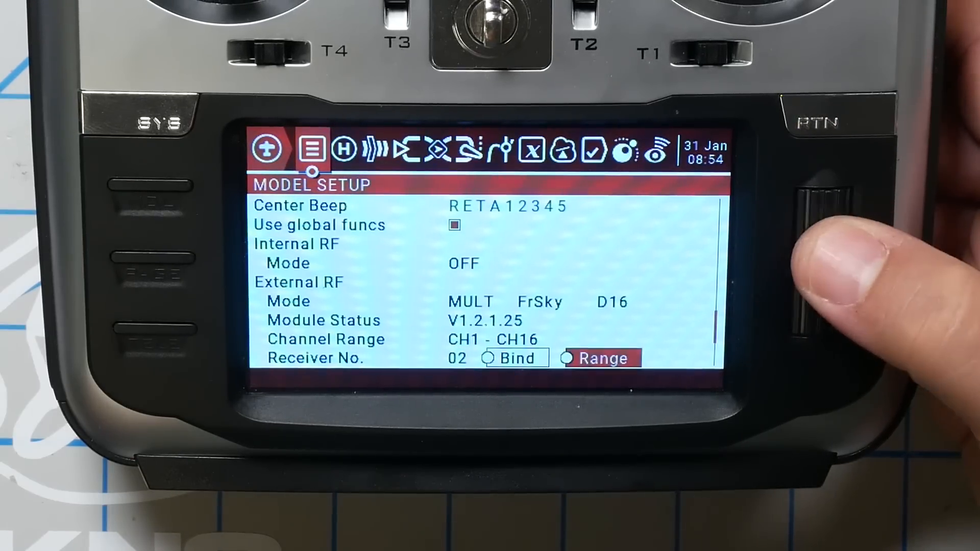
{"action": "scroll", "scroll_direction": "down", "scroll_amount": 3}
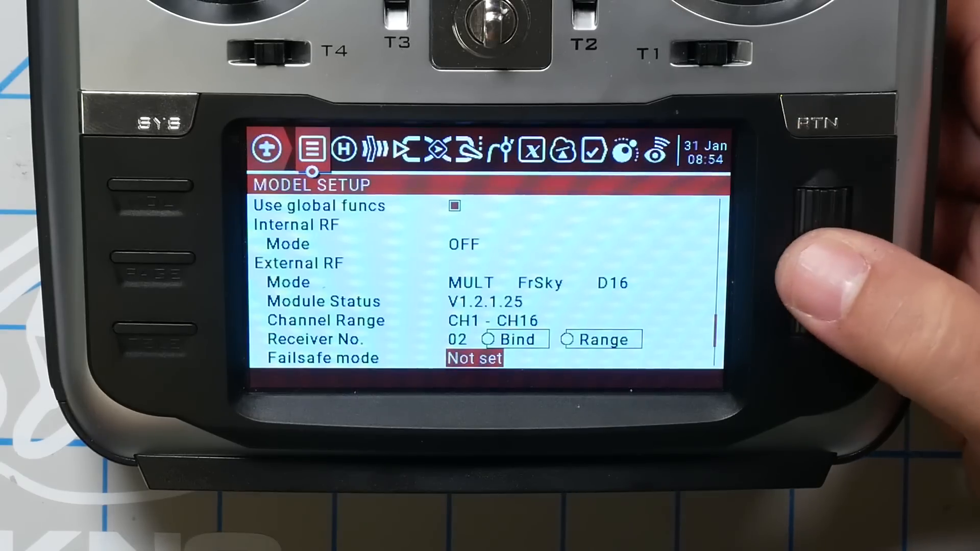